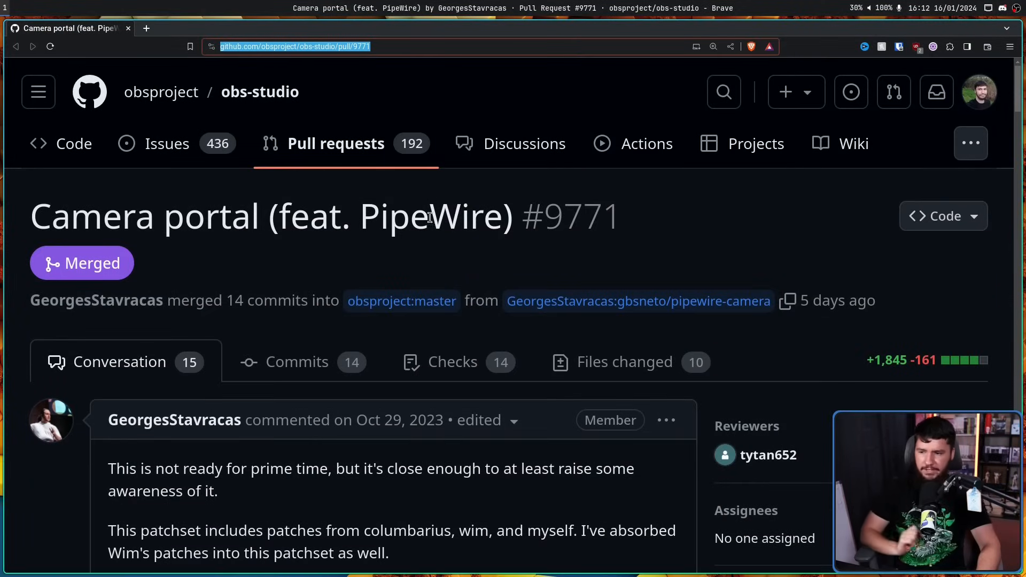
mouse_move(453, 196)
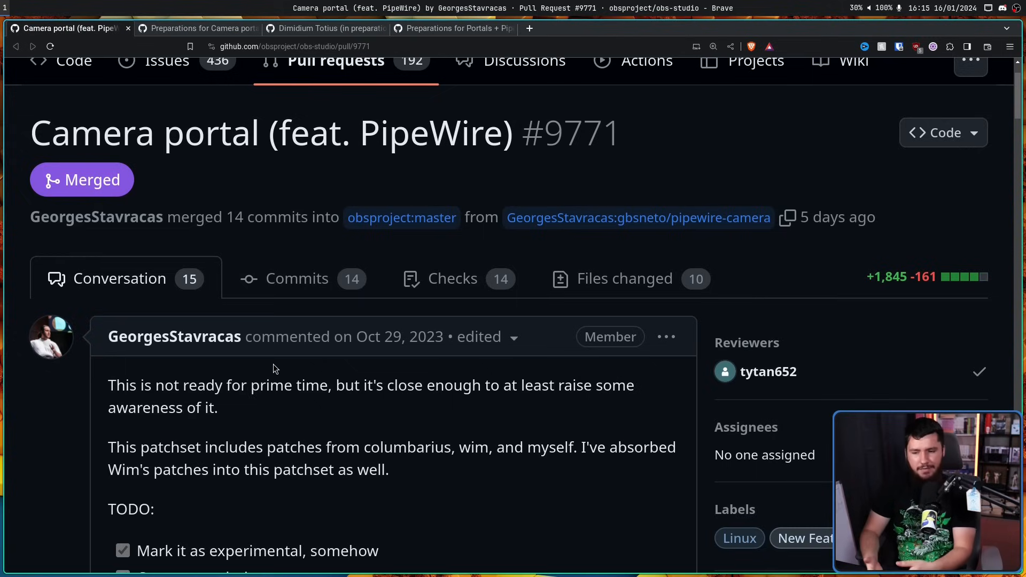
mouse_move(336, 348)
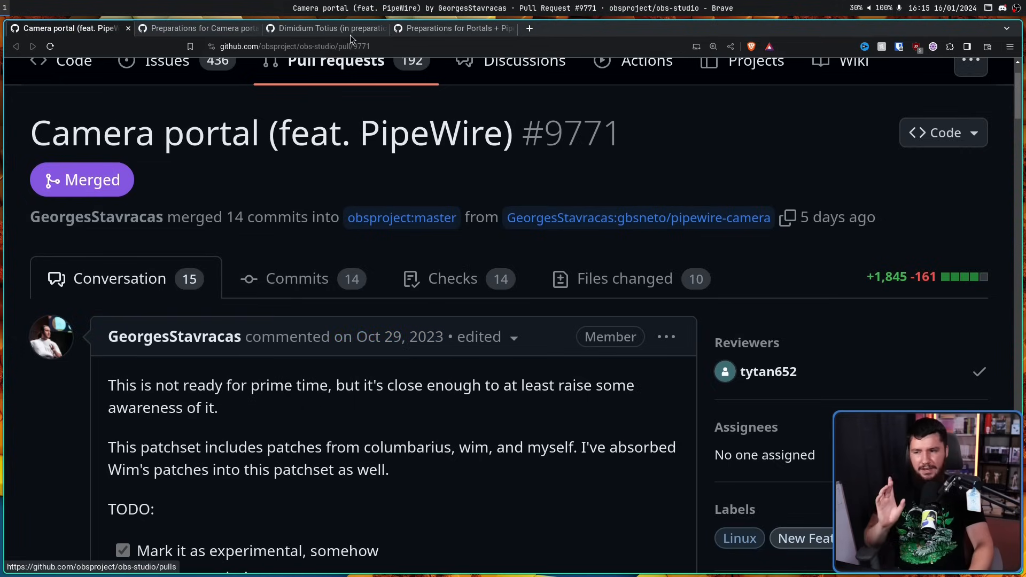
Read PR #8153's description of linux-pipewire cleanups preparing for cameras and audio
left_click(325, 29)
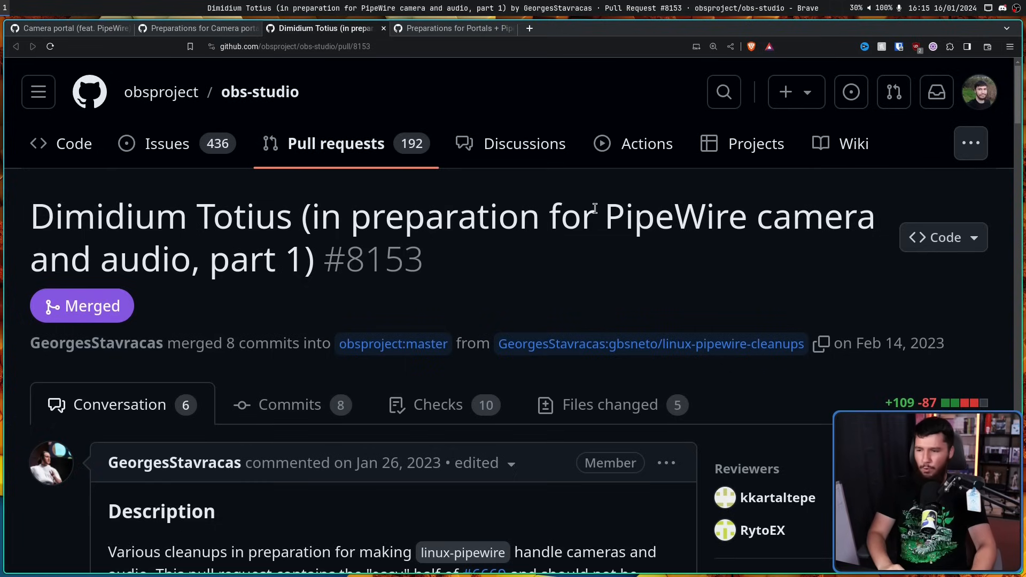
mouse_move(367, 475)
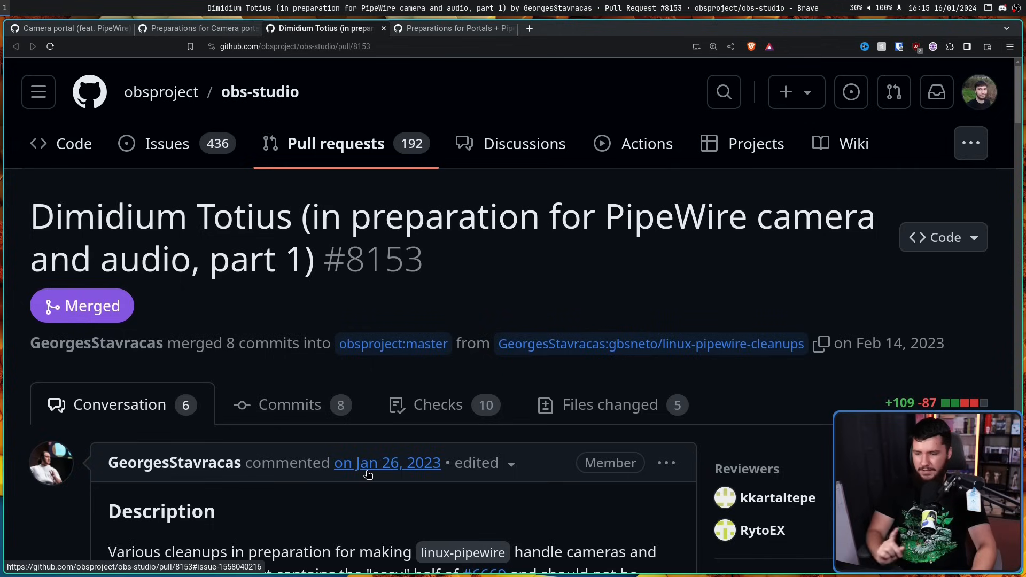
scroll("down", 3)
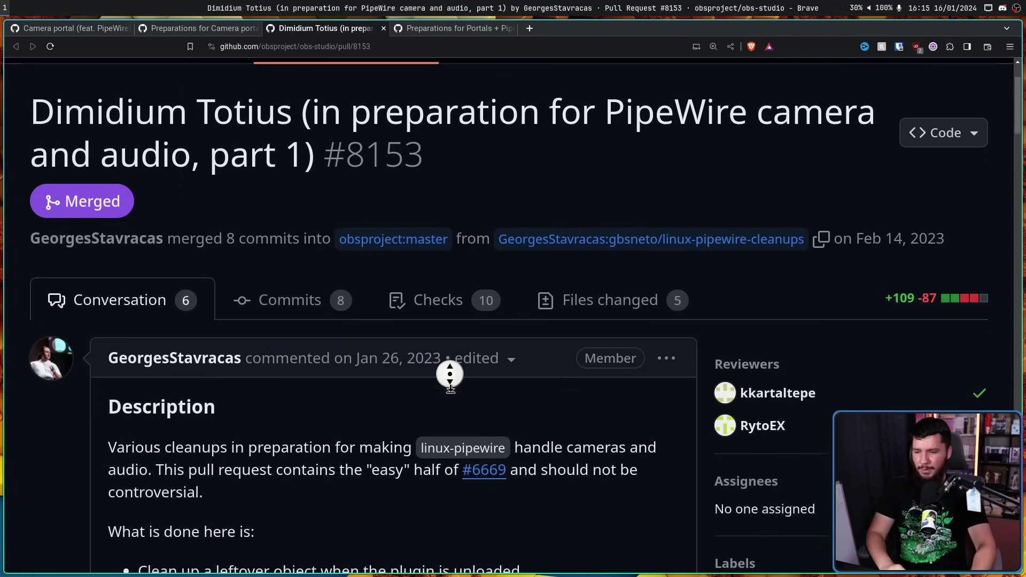
scroll("down", 3)
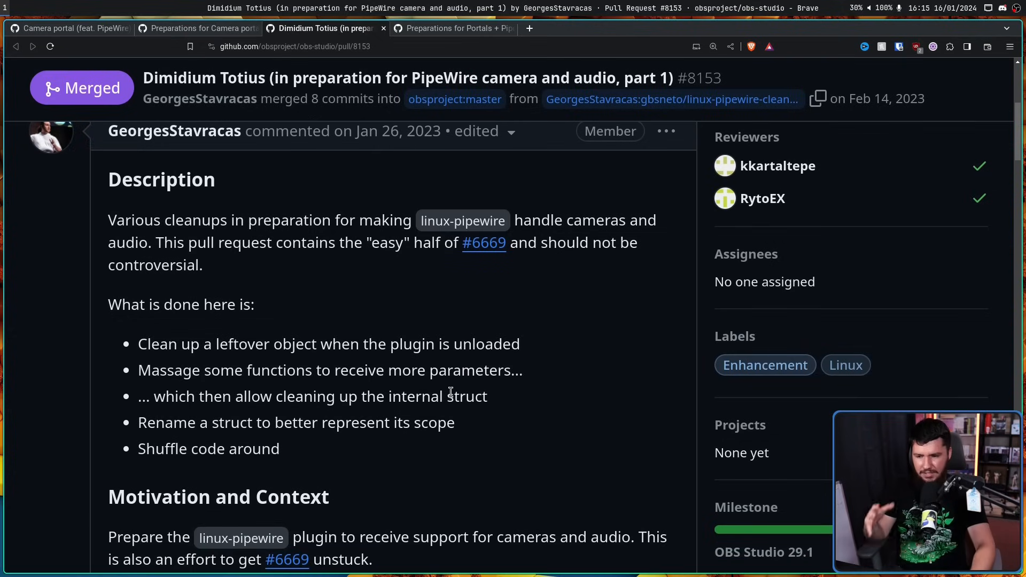
mouse_move(462, 412)
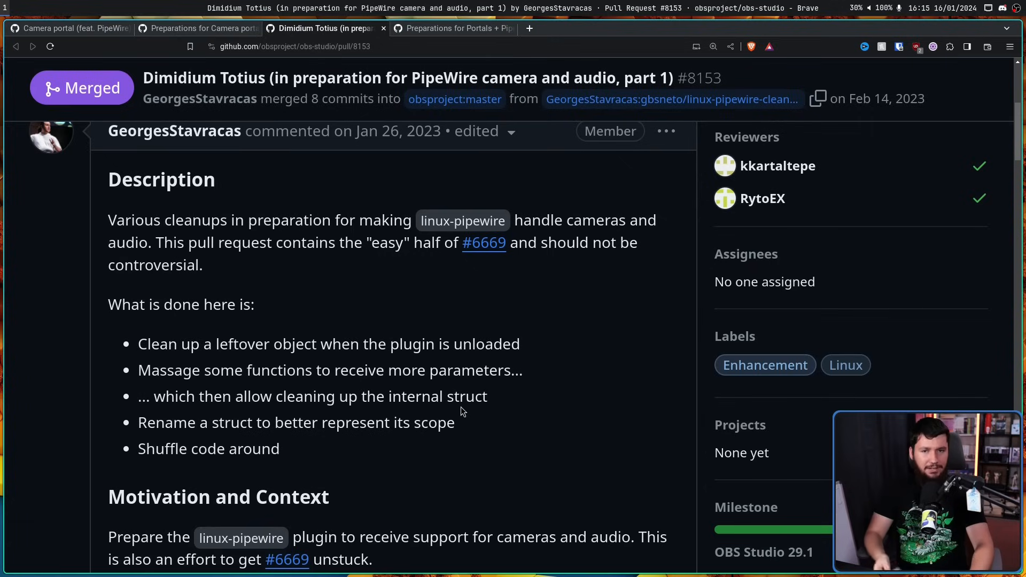
mouse_move(465, 417)
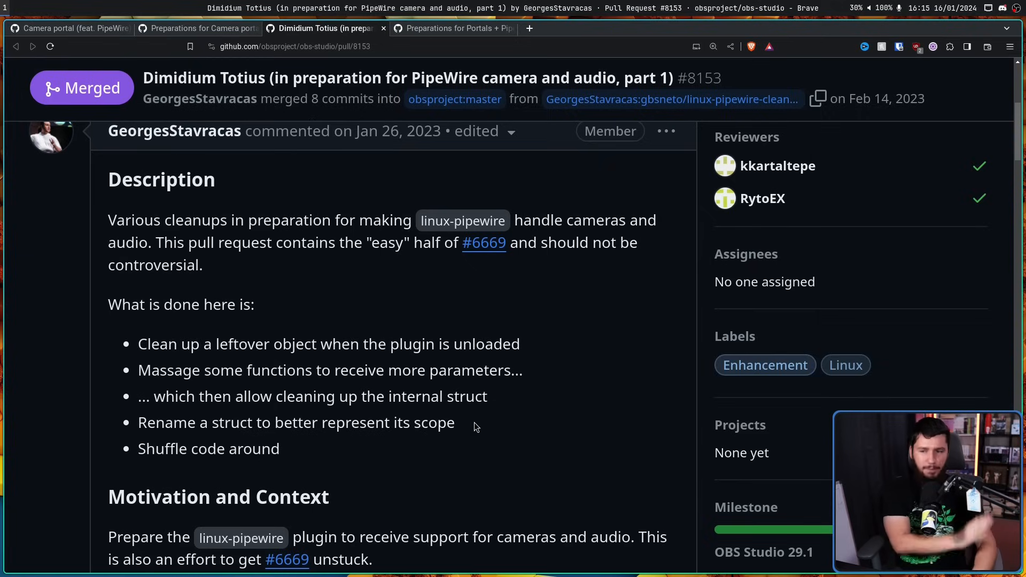
Read part 2 (#9103) on async PipeWire sources, then bring up part 3 (#10004)
left_click(451, 28)
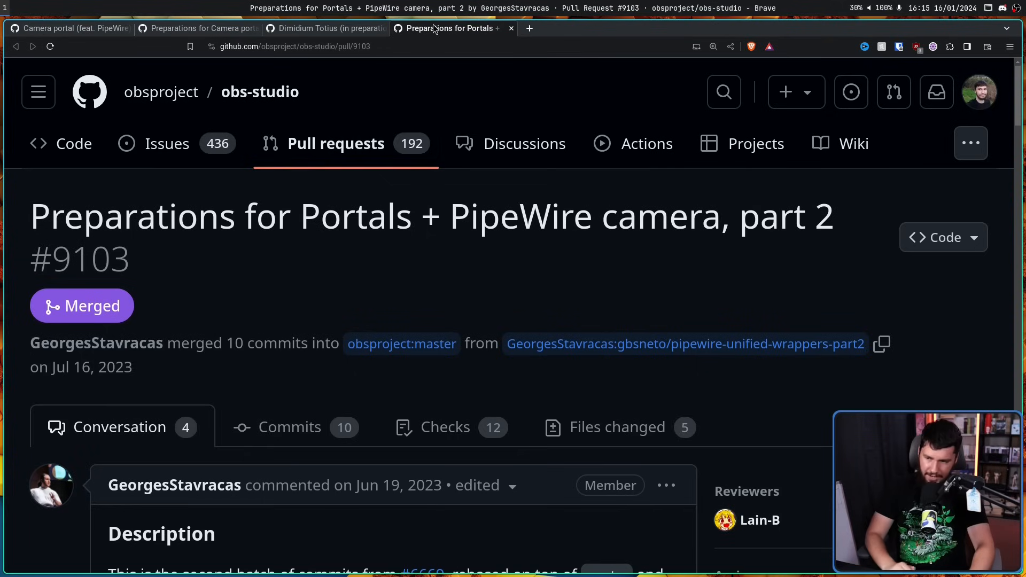
mouse_move(429, 217)
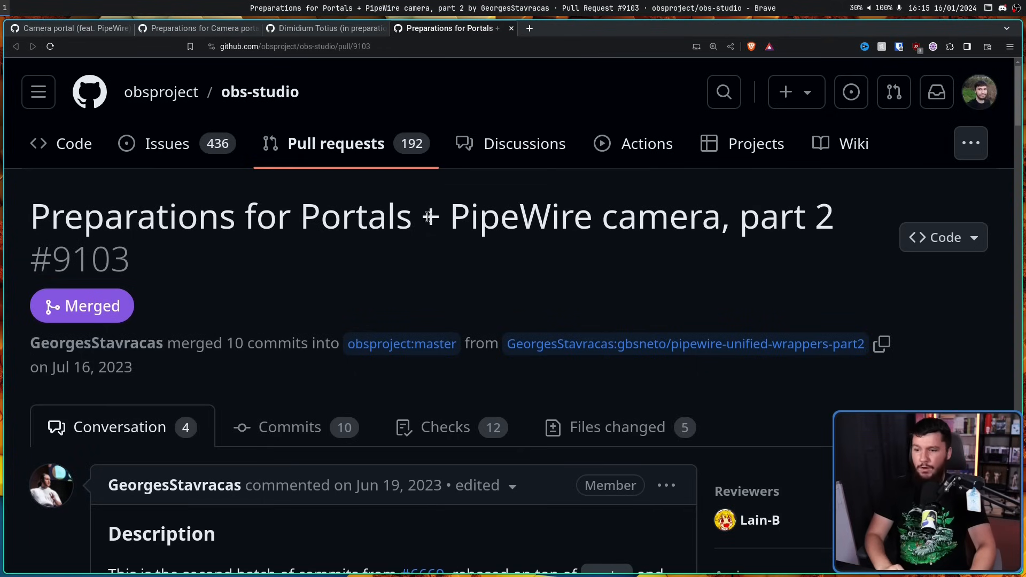
mouse_move(516, 230)
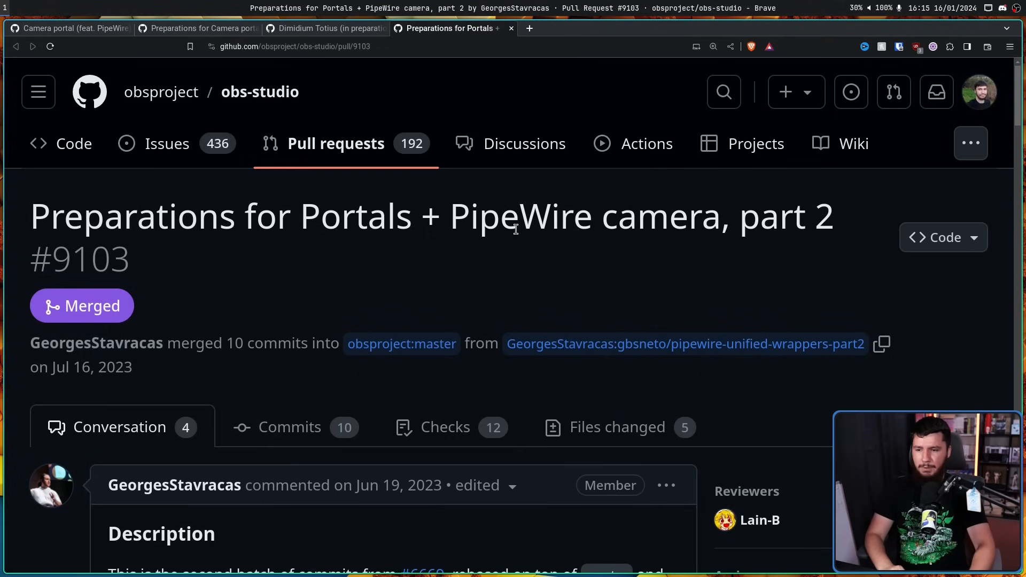
scroll("down", 3)
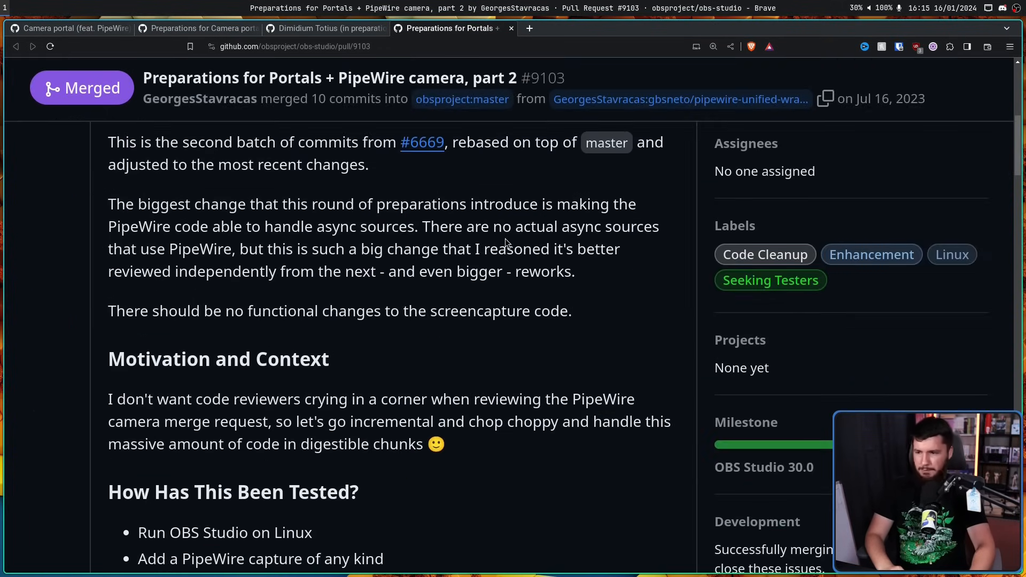
mouse_move(499, 227)
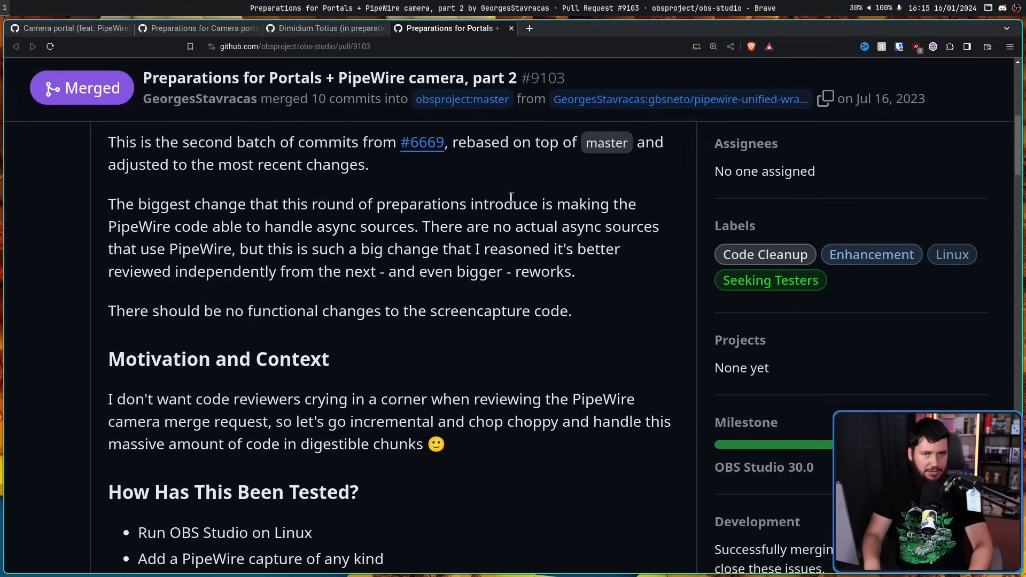
mouse_move(500, 177)
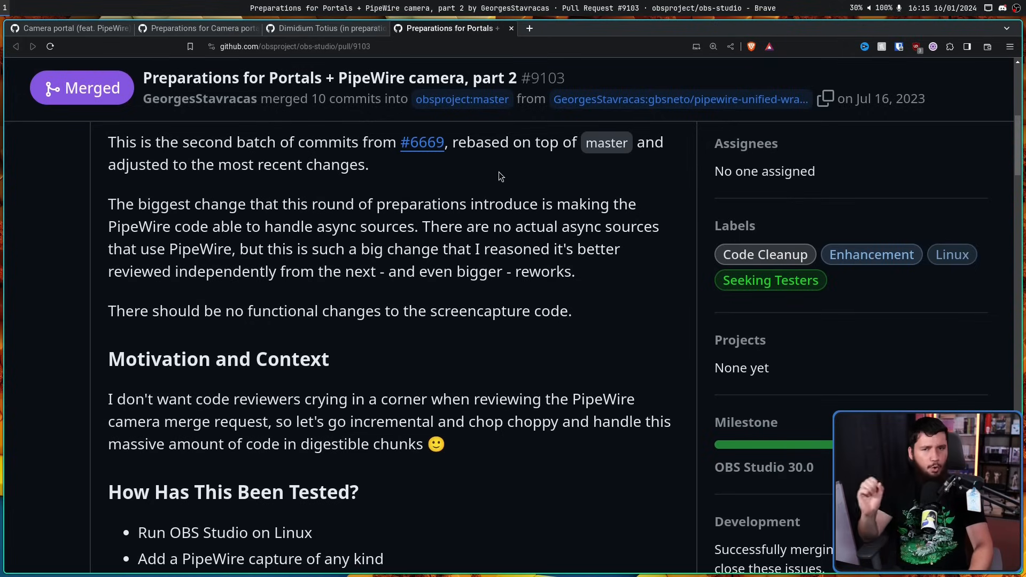
left_click(70, 29)
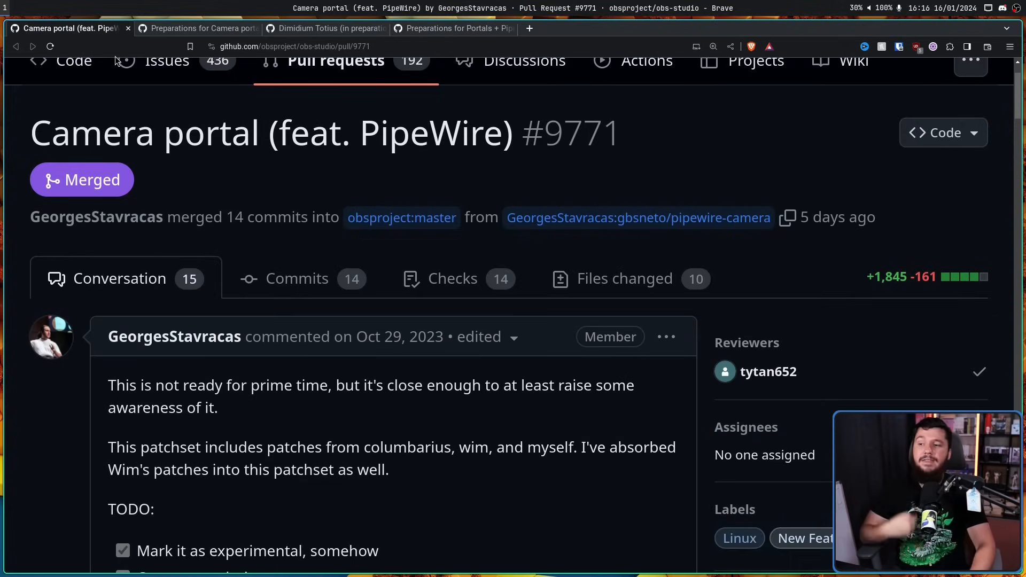
left_click(199, 28)
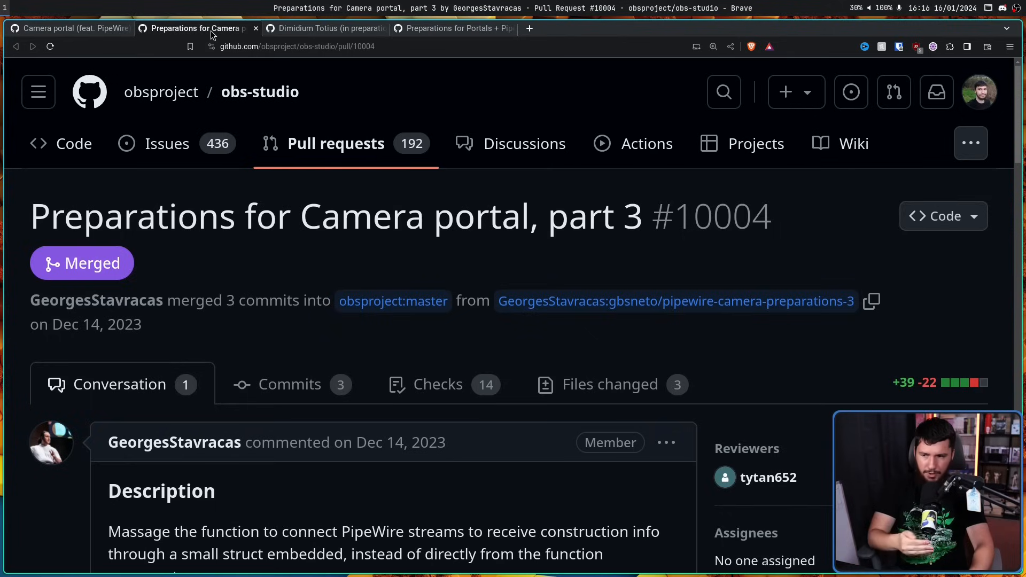
mouse_move(298, 154)
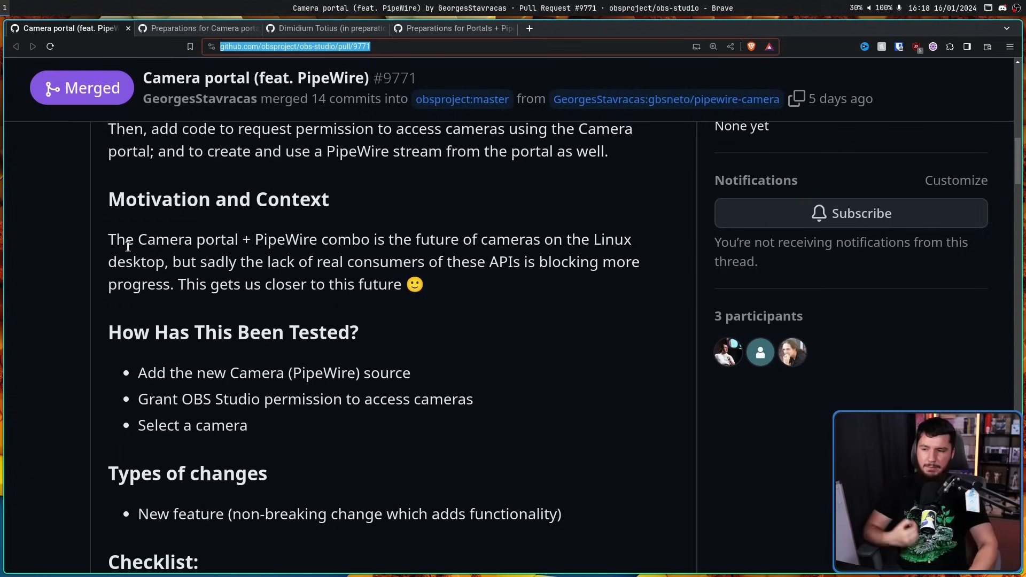
mouse_move(135, 255)
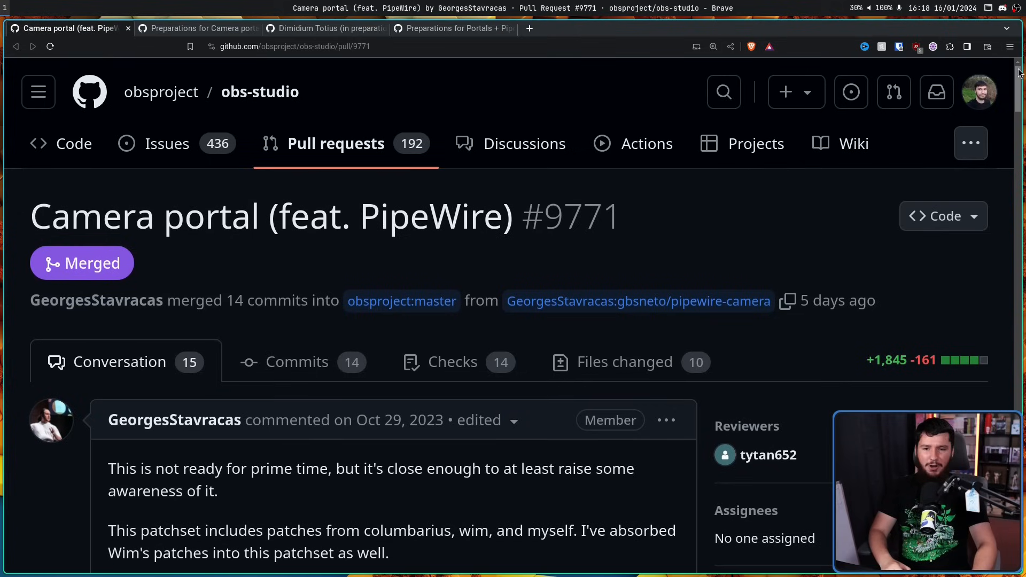
mouse_move(965, 116)
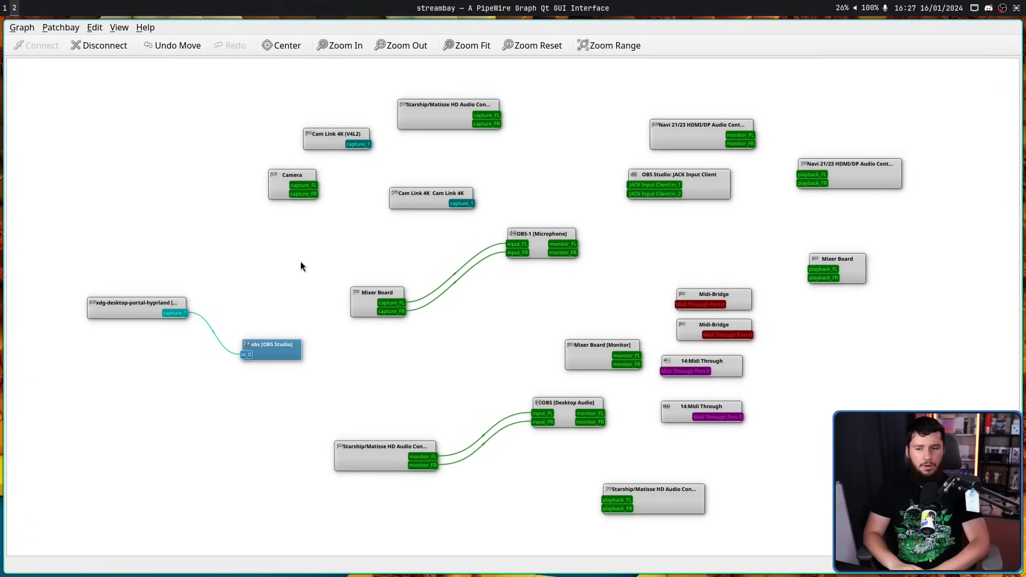
mouse_move(463, 105)
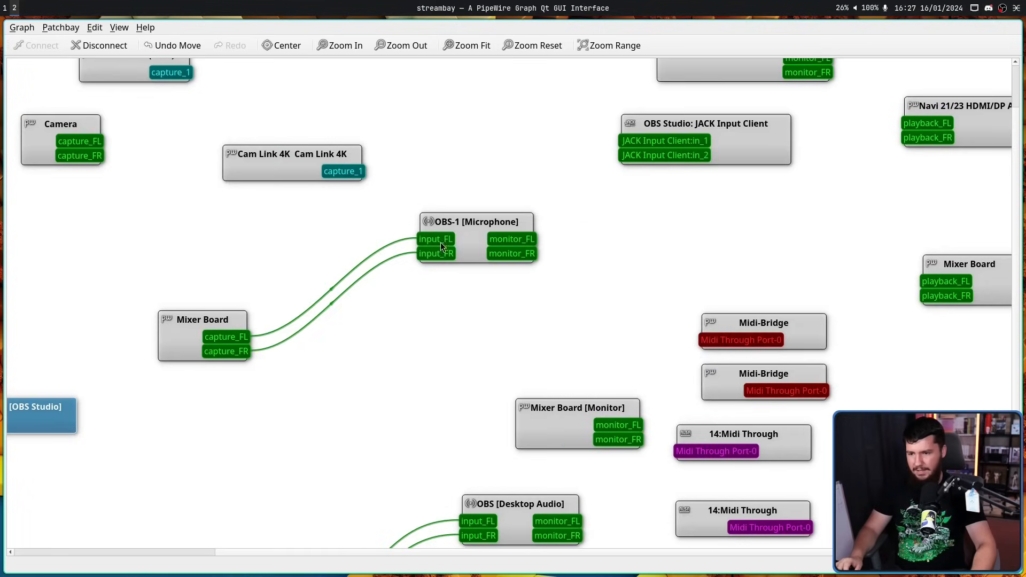
Move the Mixer Board node higher and relocate the OBS Desktop Audio node
left_click_drag(203, 319, 155, 255)
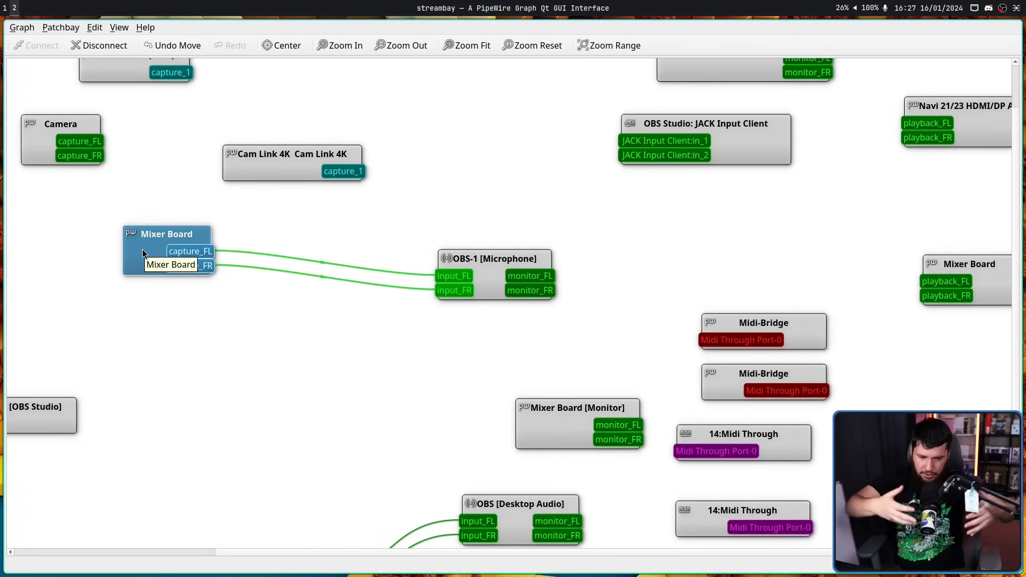
mouse_move(265, 251)
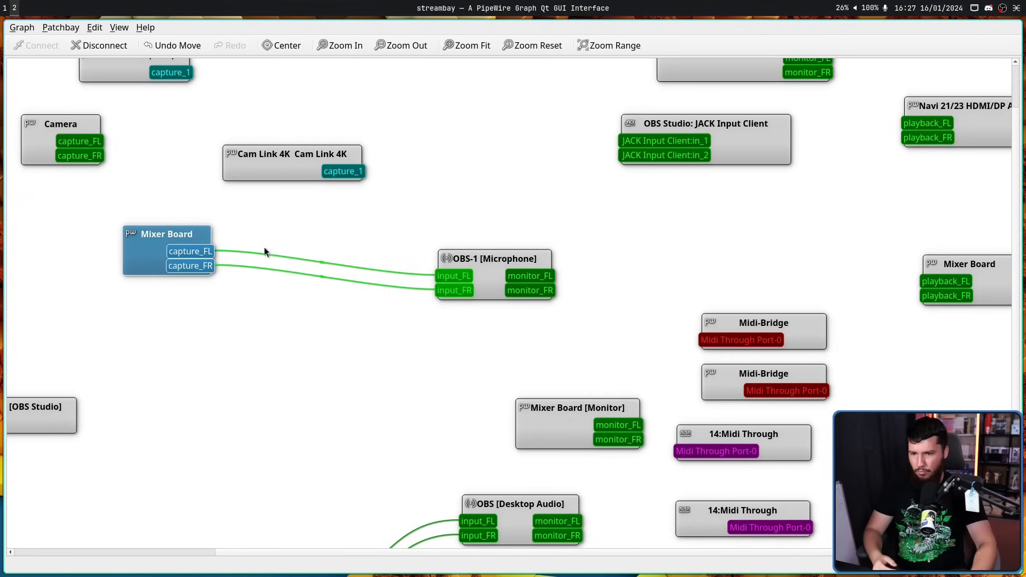
left_click_drag(190, 251, 575, 215)
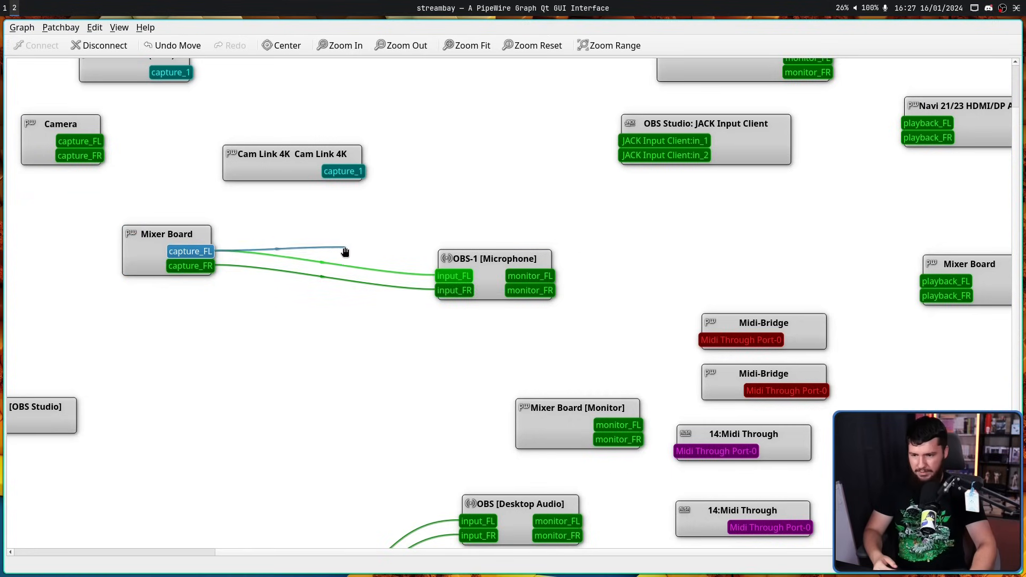
scroll("down", 3)
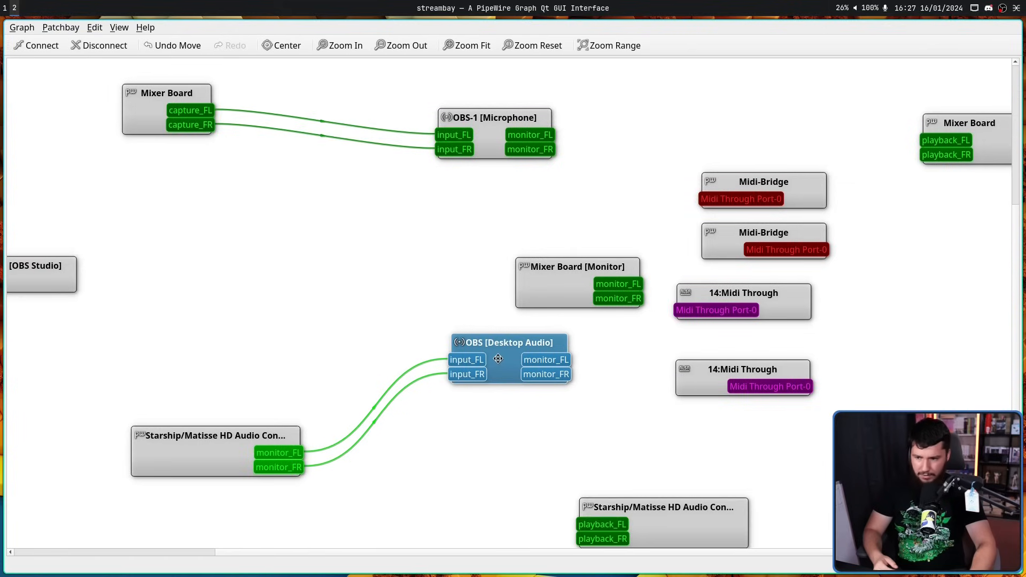
left_click_drag(191, 110, 466, 358)
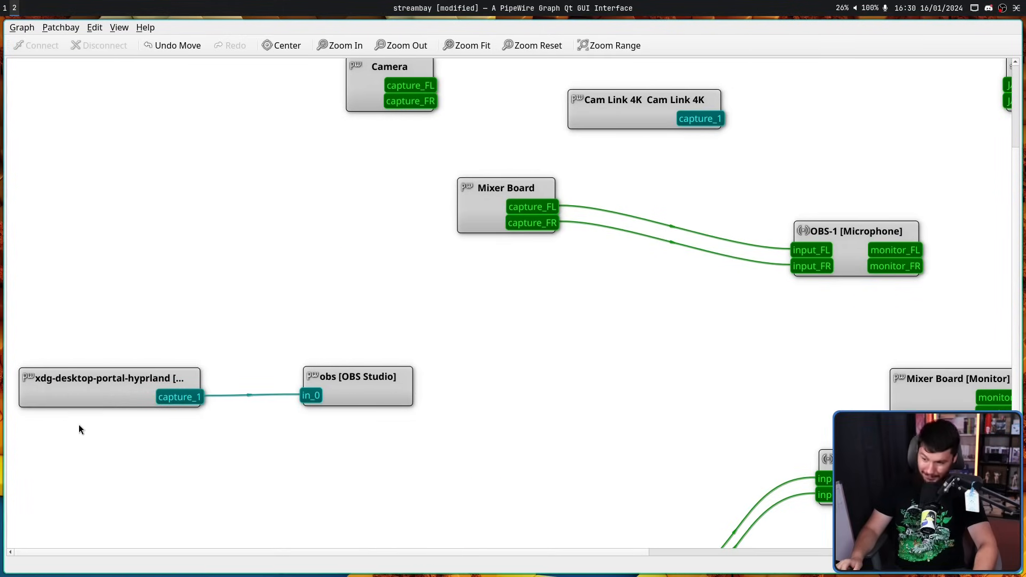
Select the xdg-desktop-portal-hyprland node and drag it down and right
left_click(94, 378)
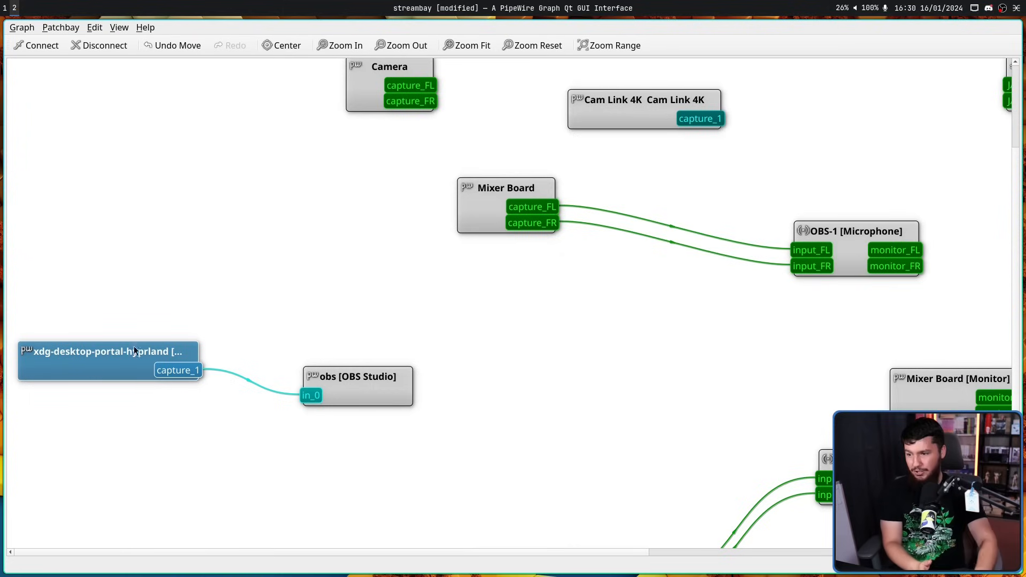
left_click_drag(355, 376, 390, 426)
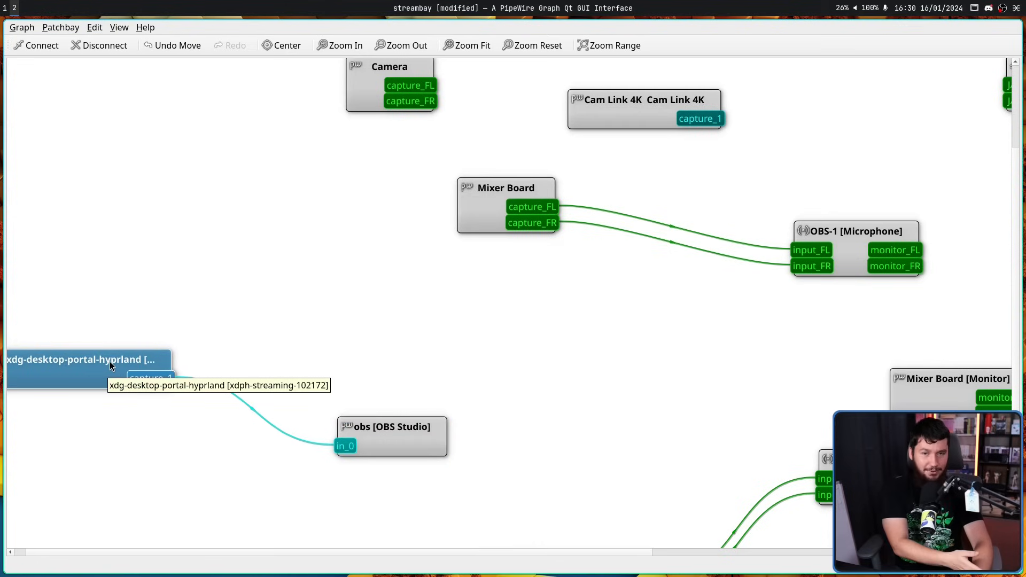
mouse_move(115, 344)
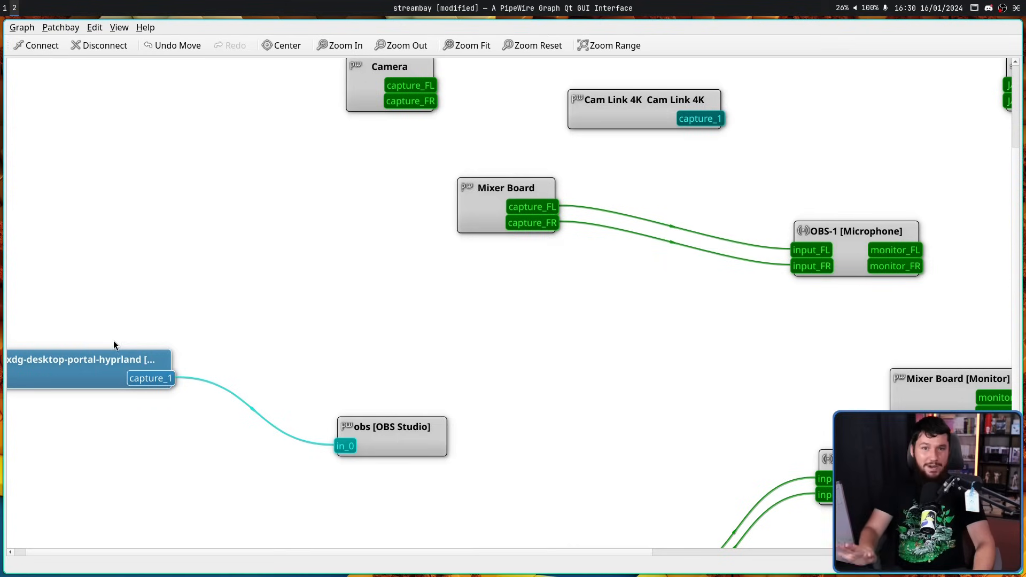
mouse_move(172, 320)
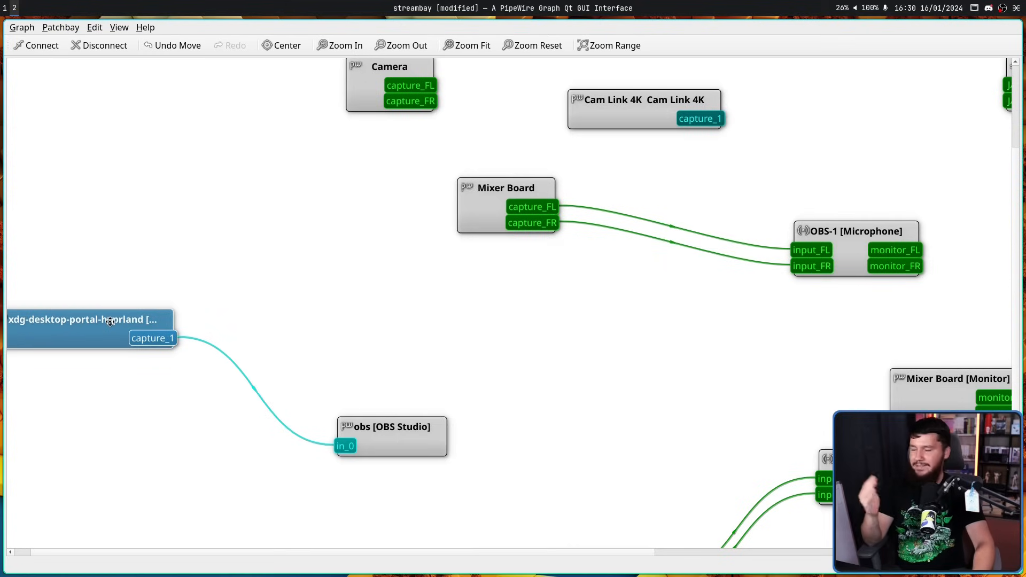
mouse_move(112, 319)
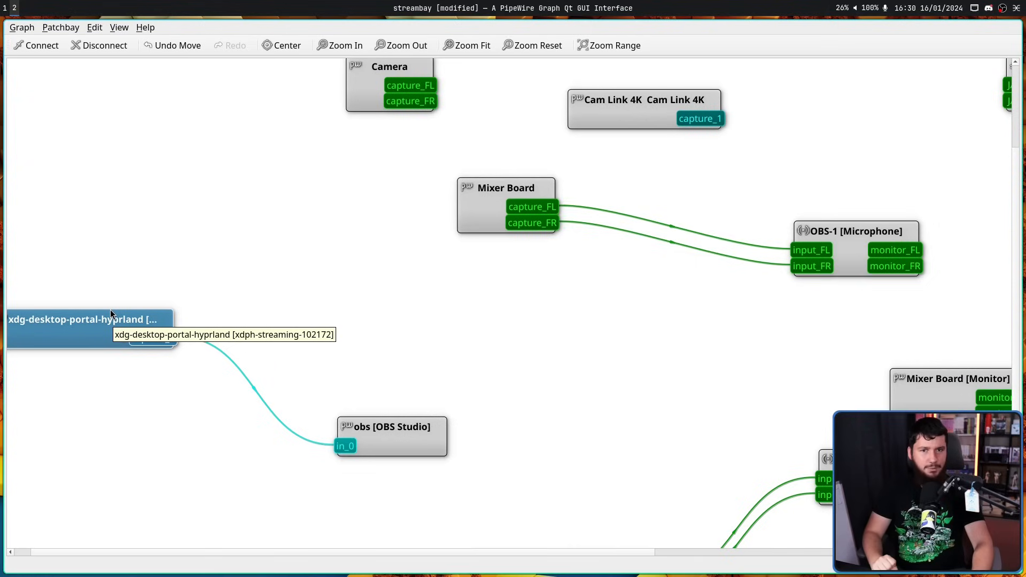
mouse_move(115, 312)
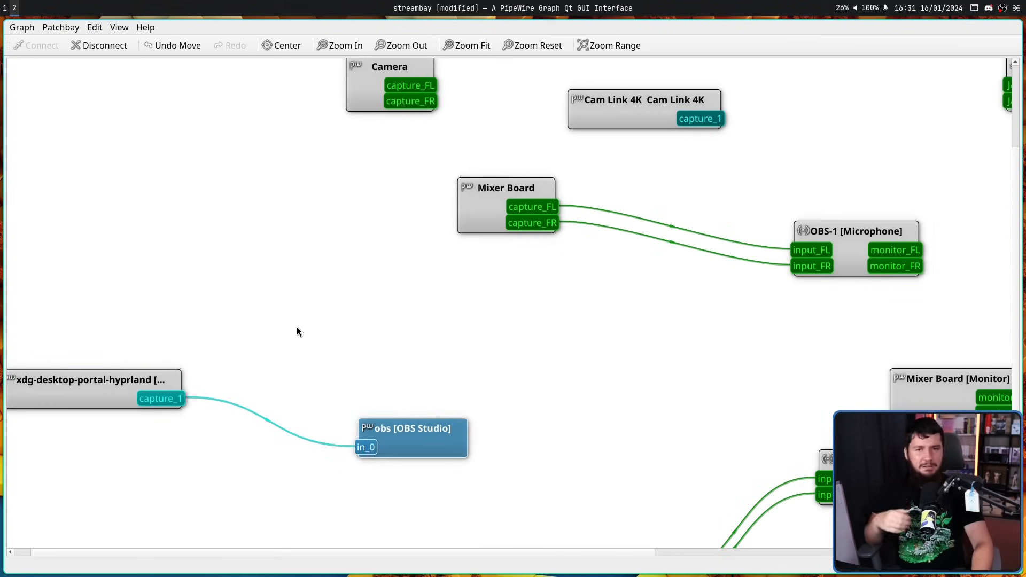
mouse_move(304, 333)
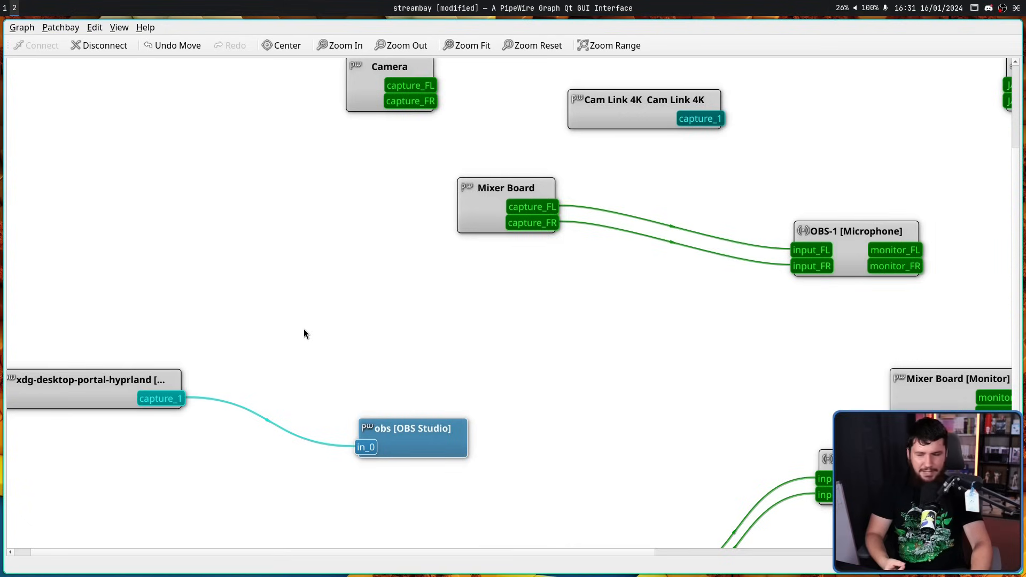
mouse_move(308, 367)
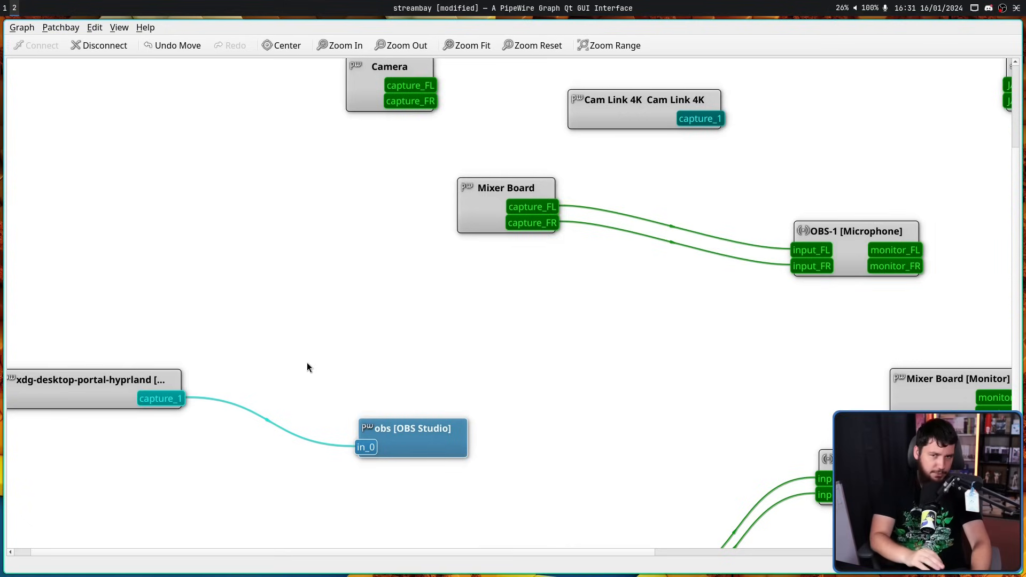
mouse_move(344, 420)
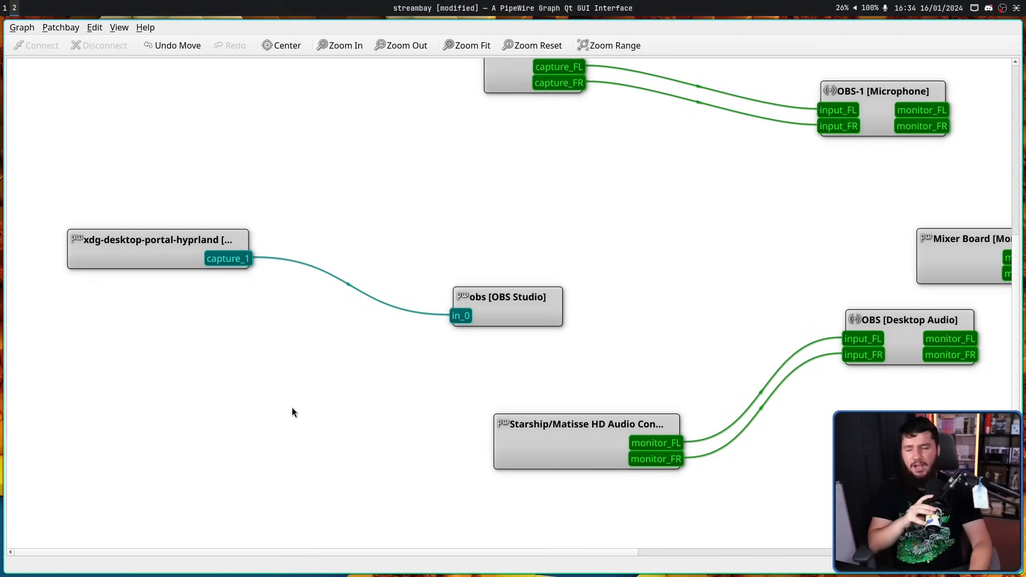
mouse_move(783, 514)
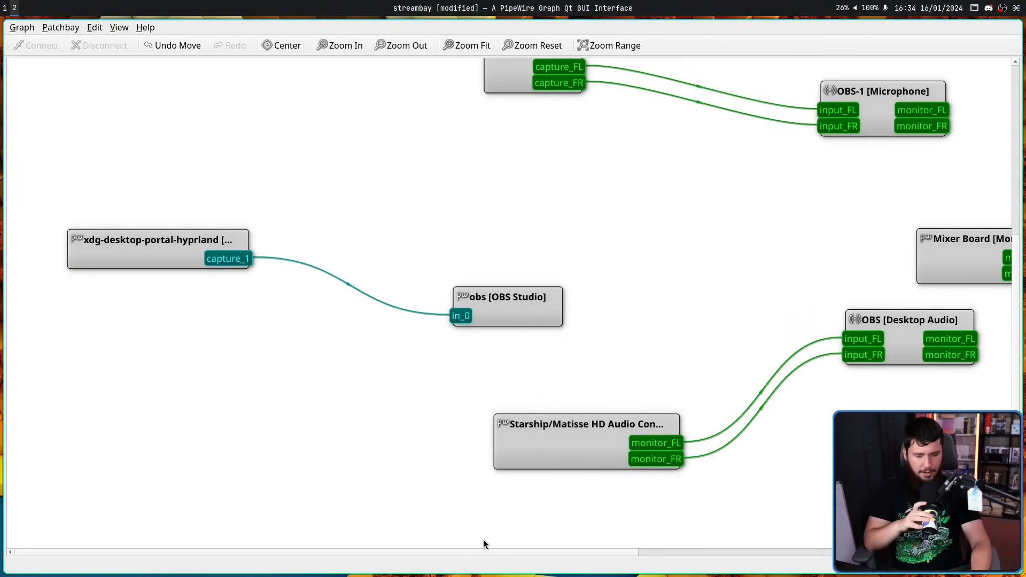
mouse_move(488, 537)
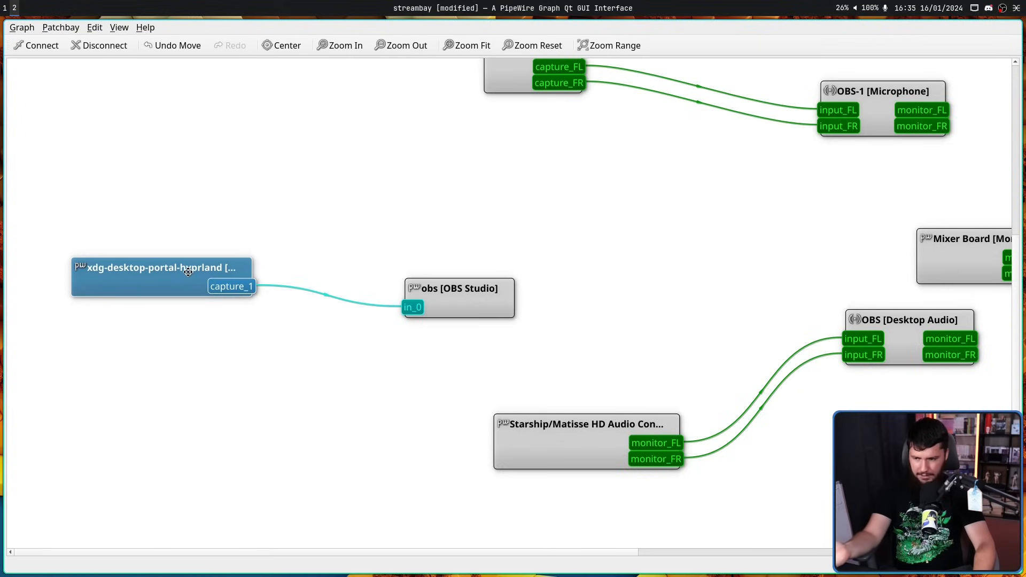
Nudge the portal capture node into place and raise the OBS Studio node slightly
left_click_drag(163, 267, 152, 249)
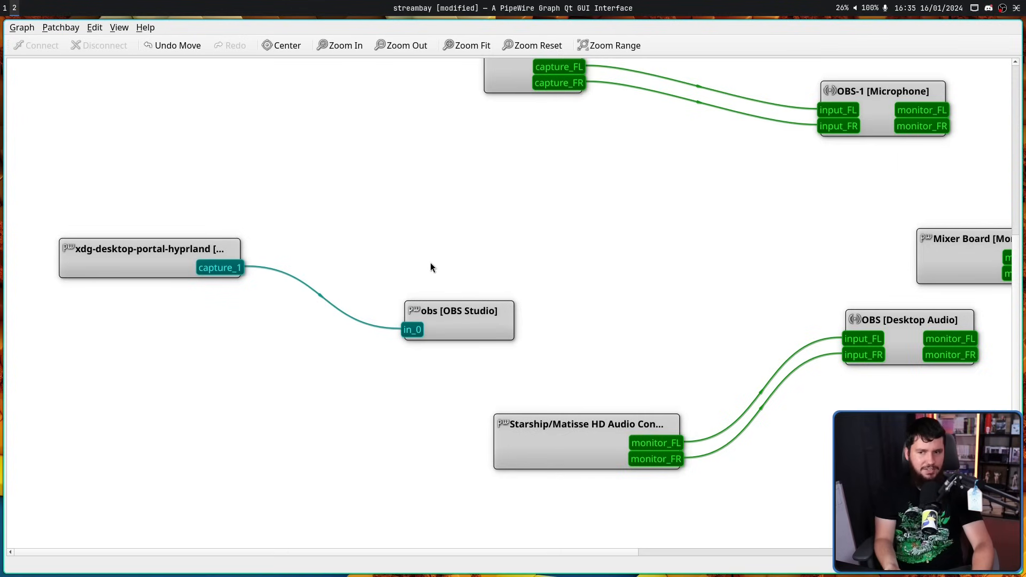
left_click_drag(452, 321, 447, 308)
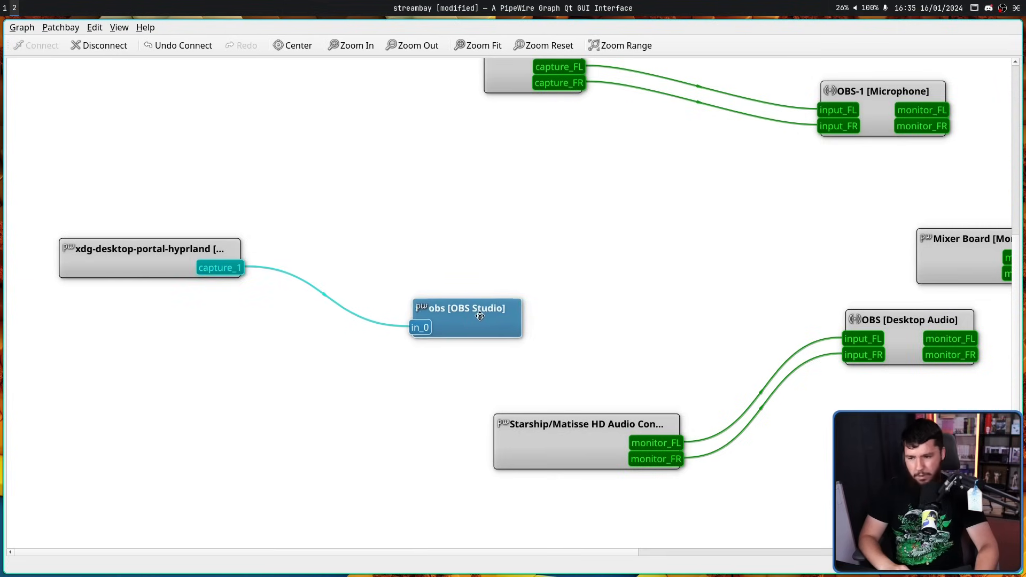
left_click_drag(480, 316, 455, 318)
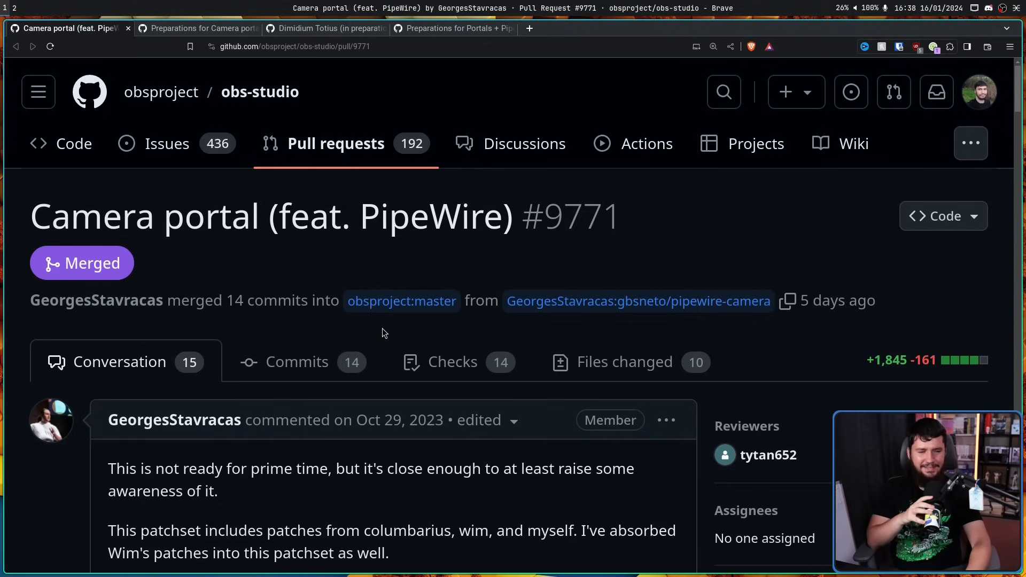
mouse_move(396, 354)
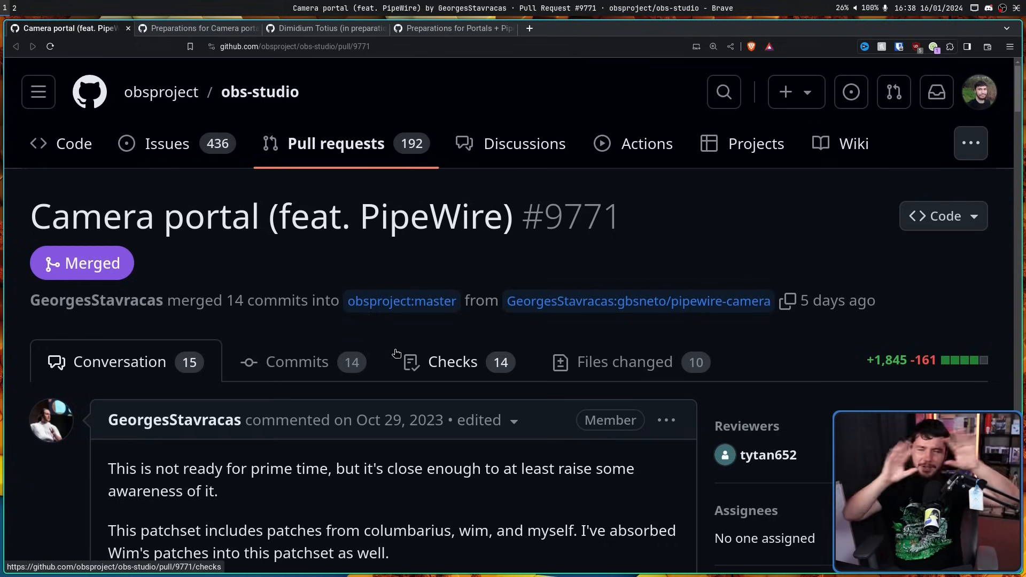
mouse_move(443, 335)
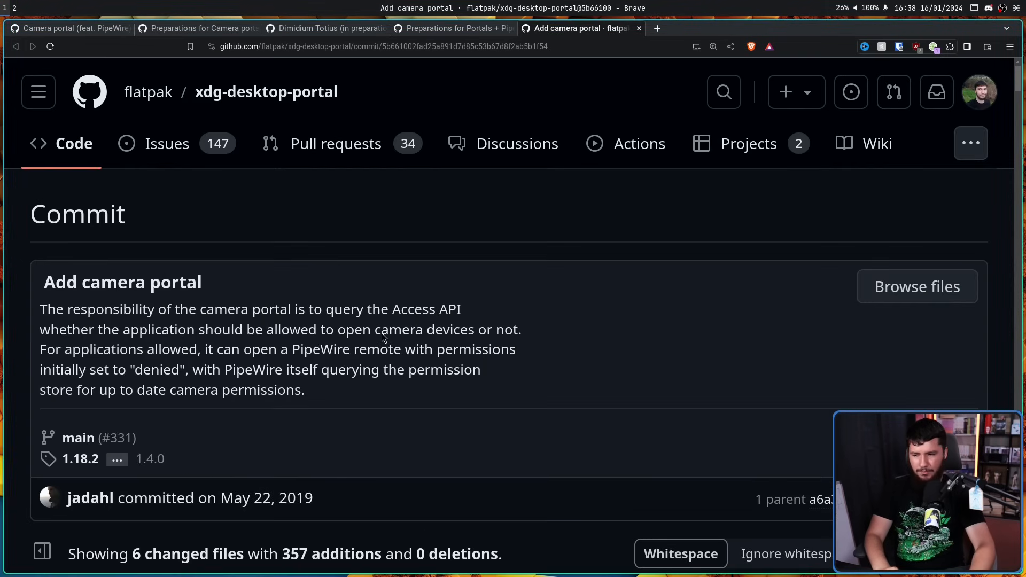
Scroll the 2019 'Add camera portal' commit, then return to PR #9771
scroll("down", 3)
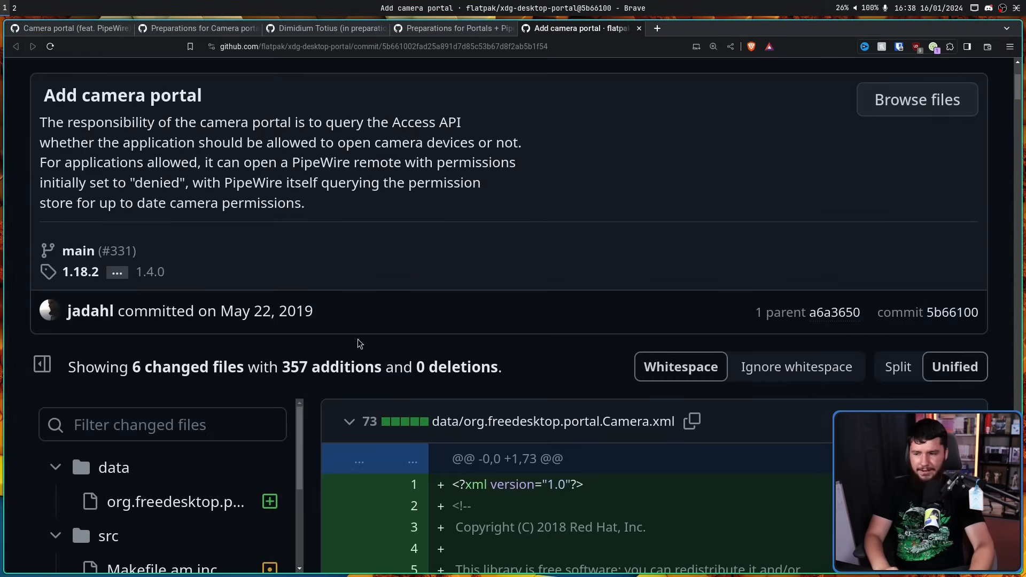
mouse_move(247, 314)
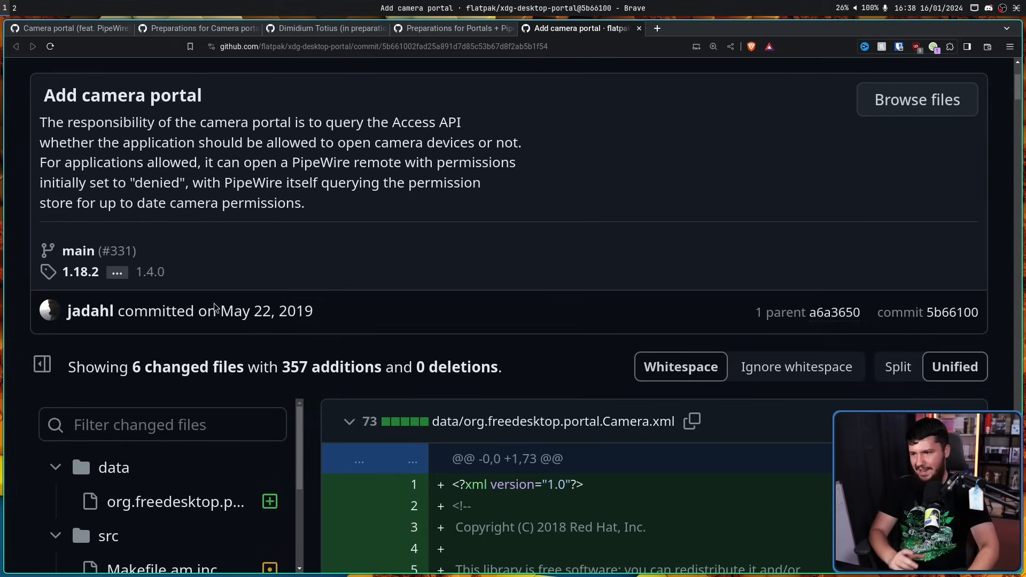
mouse_move(153, 195)
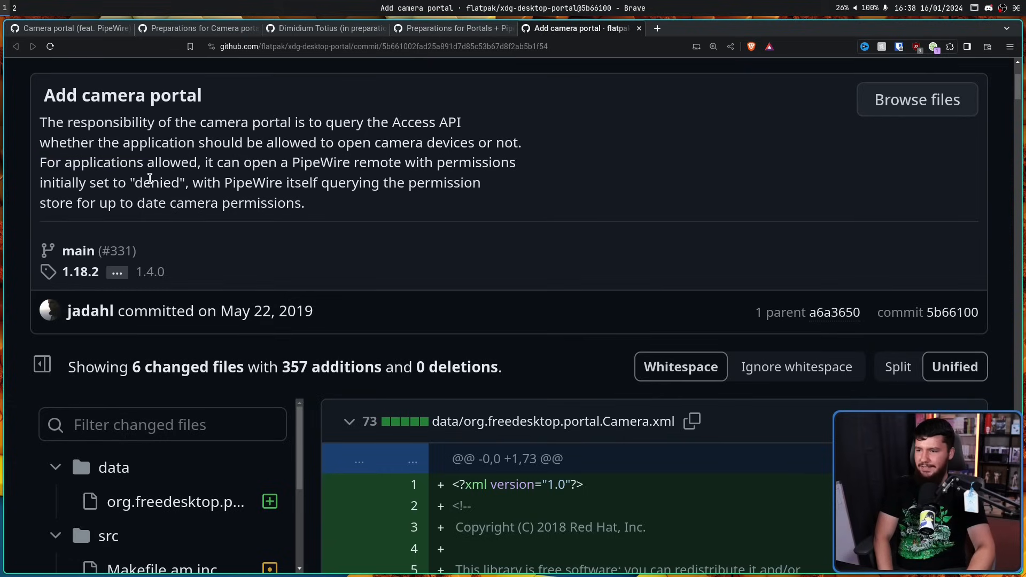
mouse_move(149, 170)
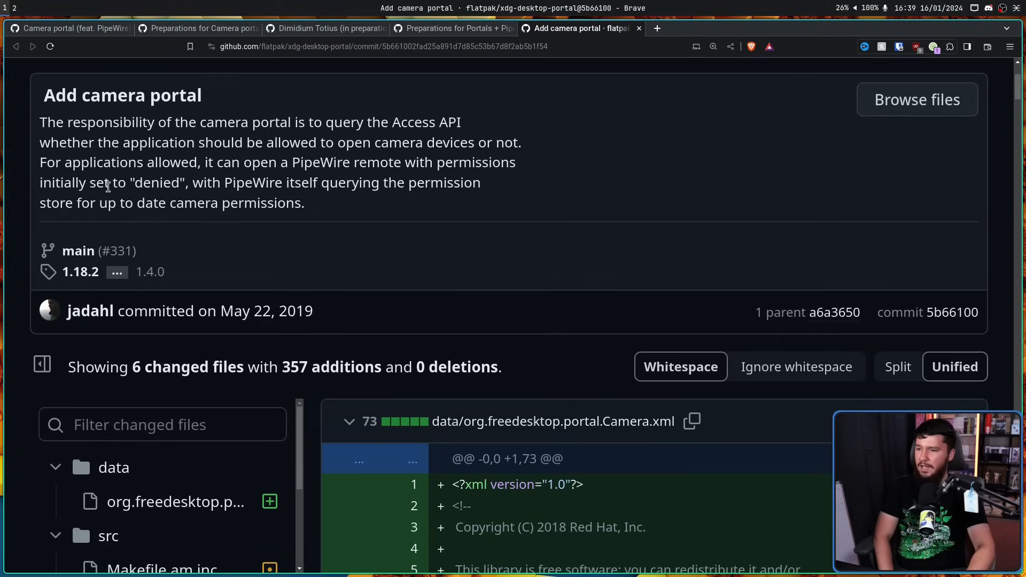
mouse_move(212, 186)
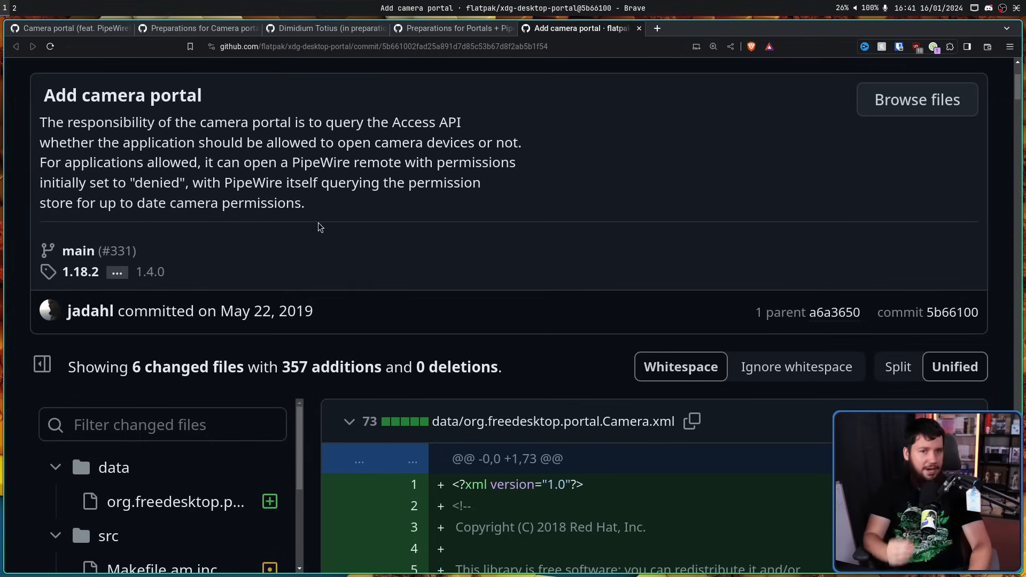
mouse_move(131, 16)
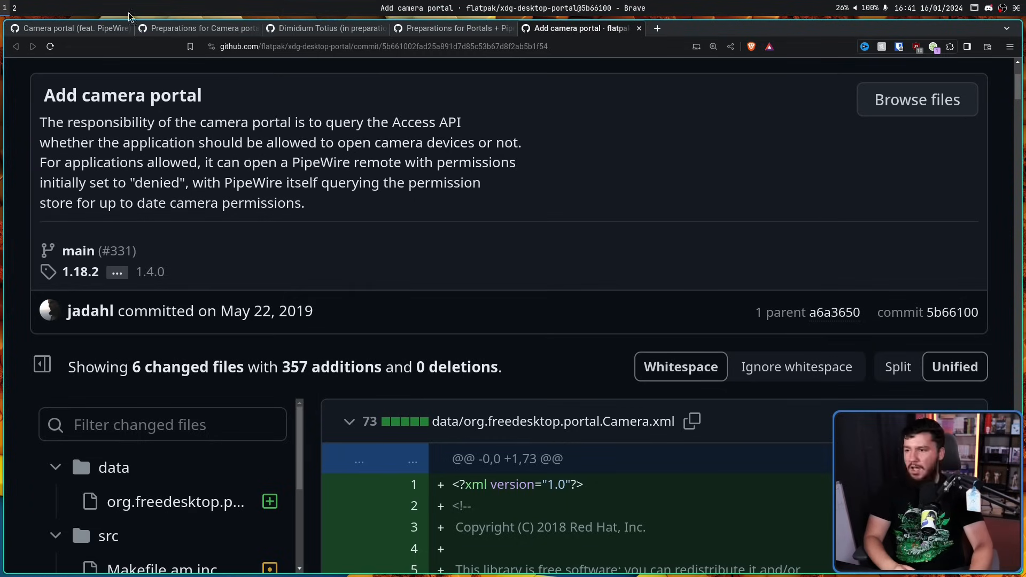
left_click(70, 28)
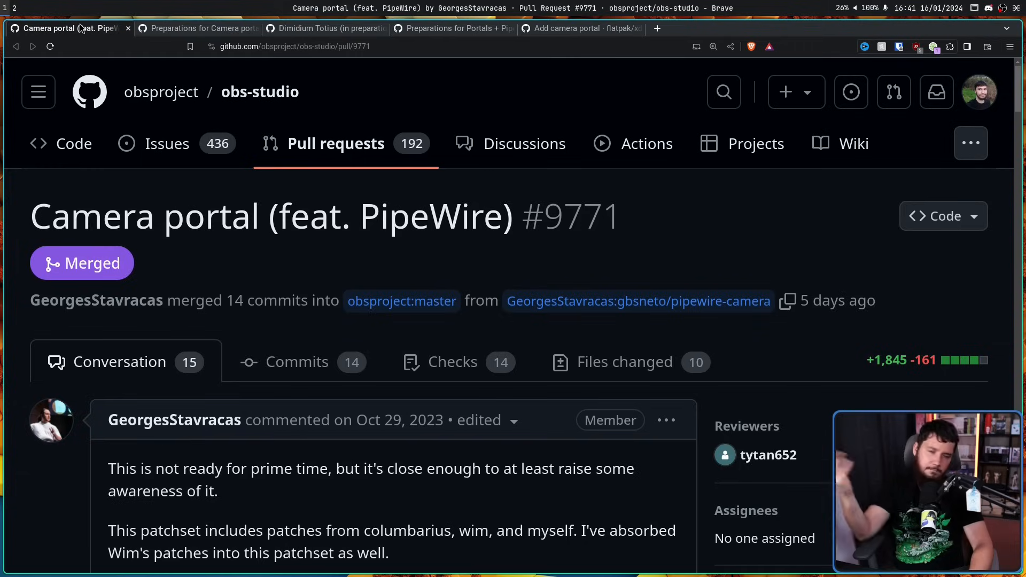
mouse_move(328, 105)
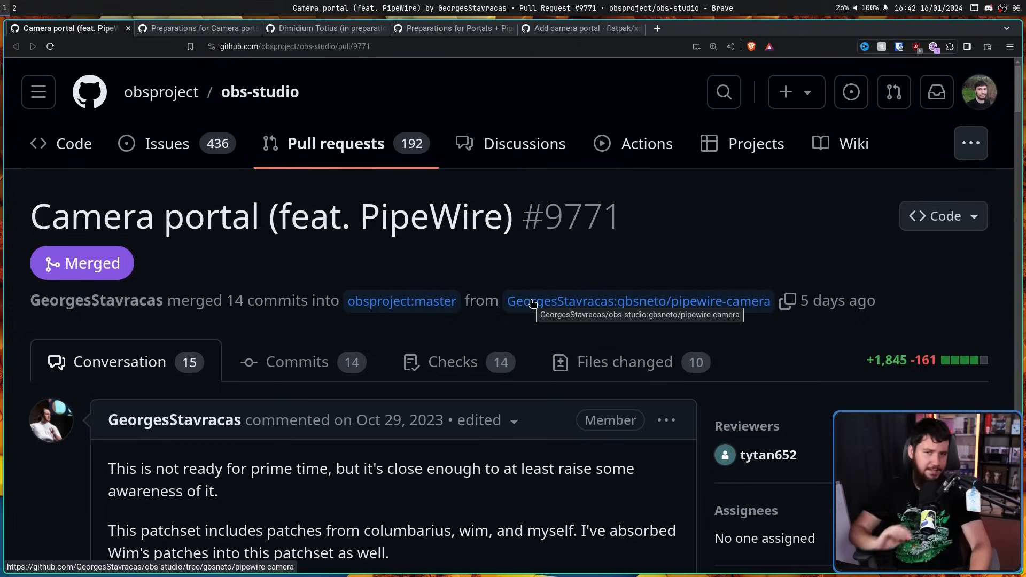
mouse_move(577, 246)
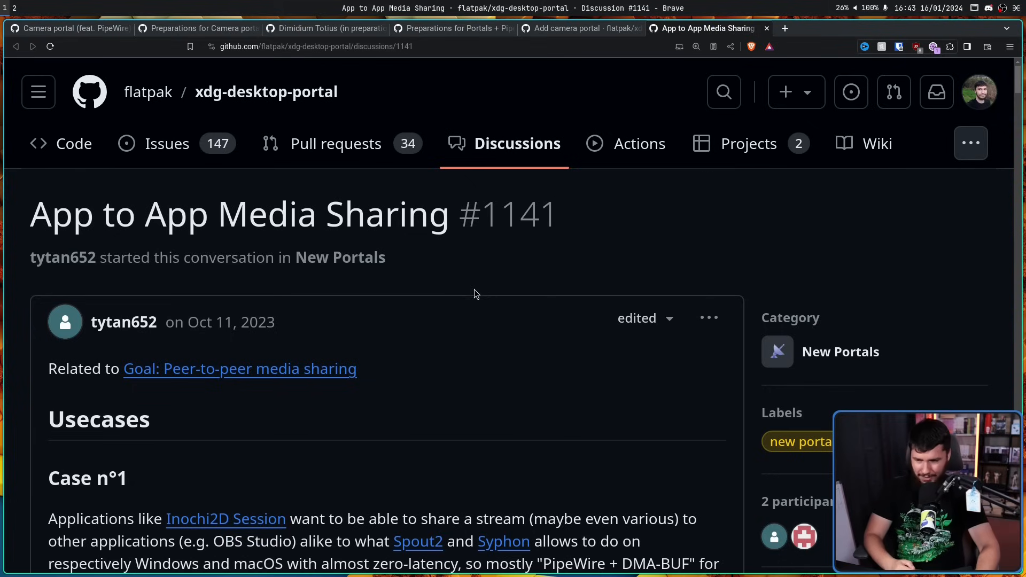
Open the Inochi2D Session website, then return to the discussion's Case n°1 and n°2
scroll("down", 3)
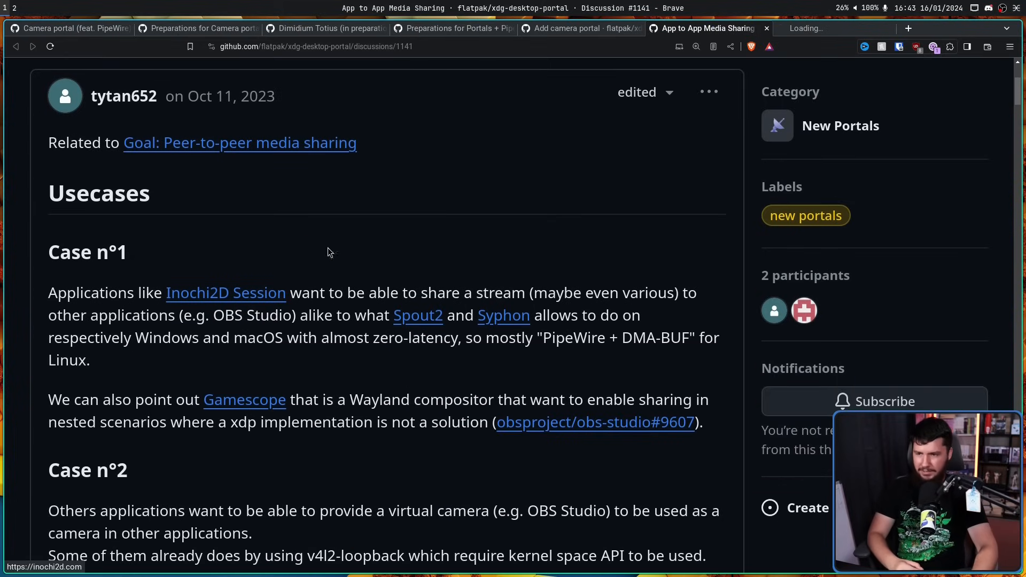
left_click(225, 293)
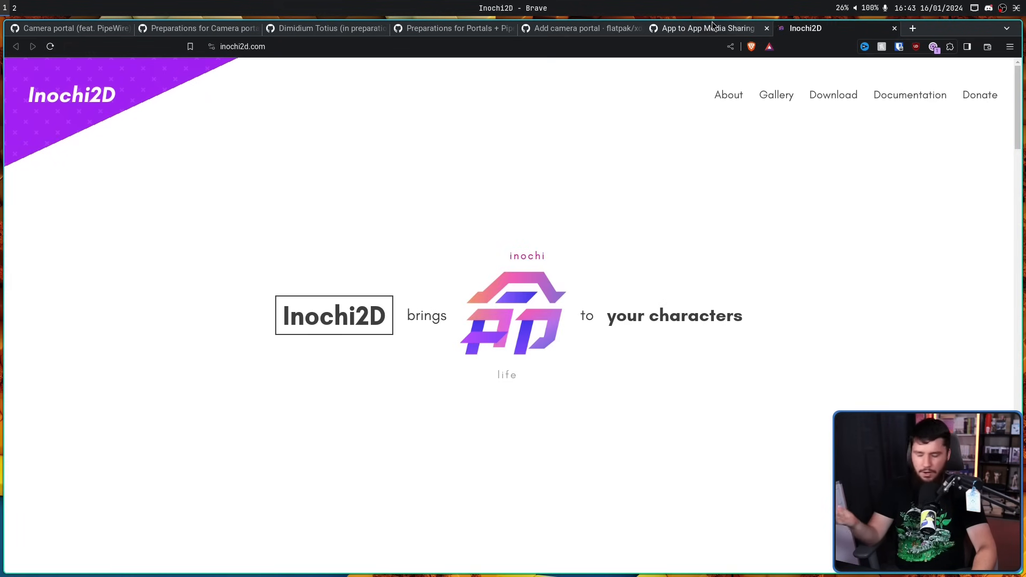
left_click(708, 28)
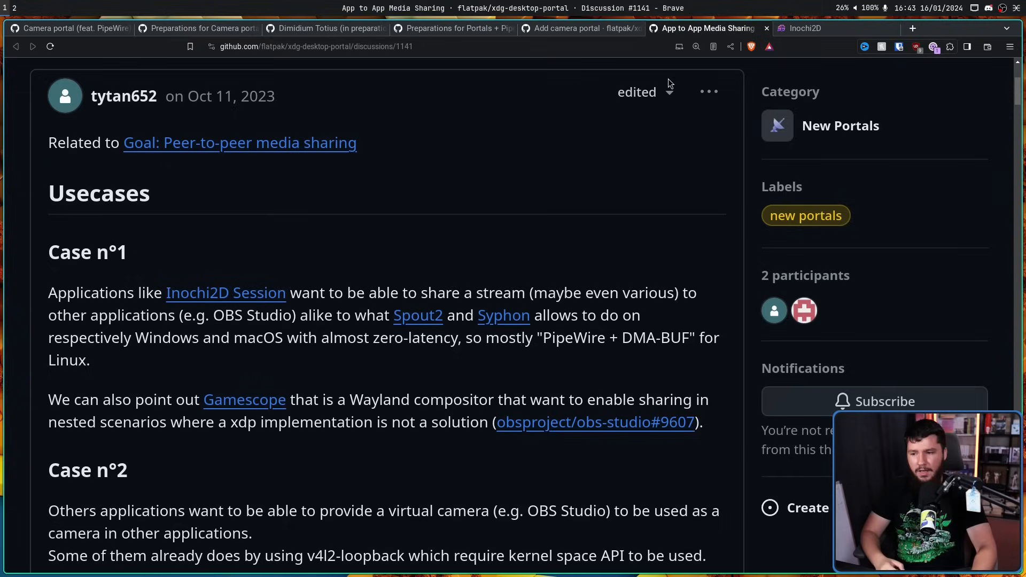
mouse_move(560, 167)
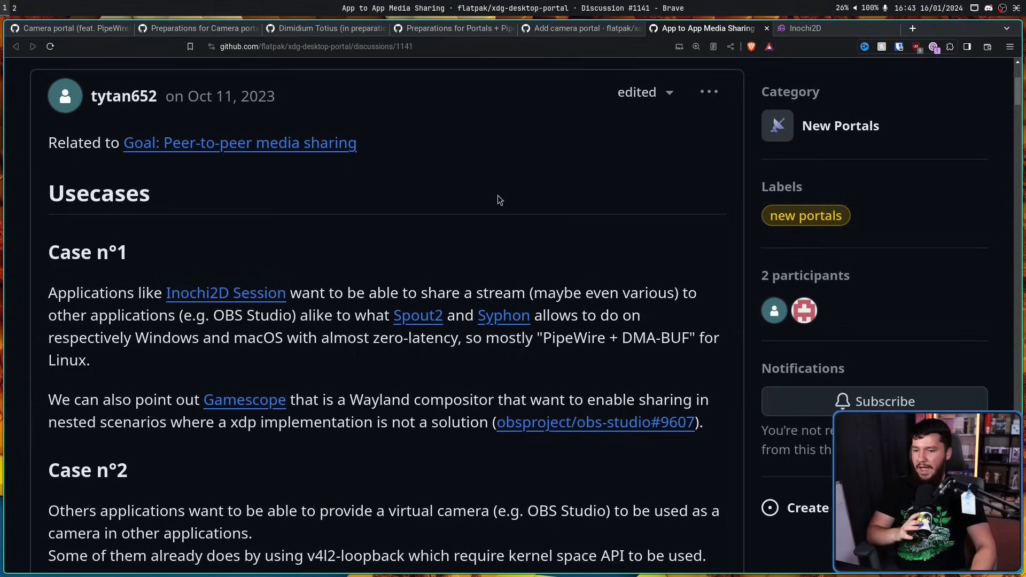
mouse_move(385, 259)
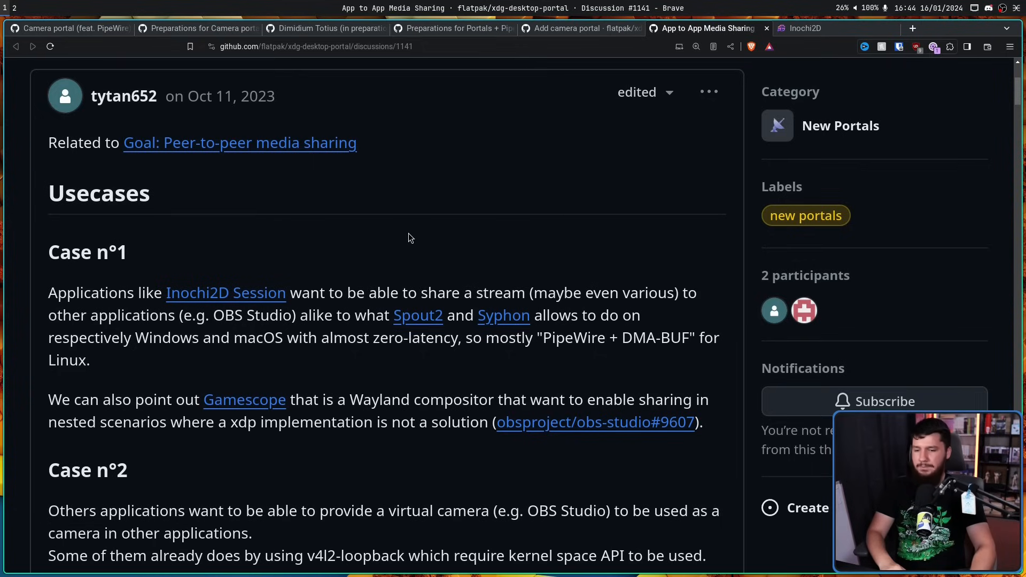
mouse_move(392, 223)
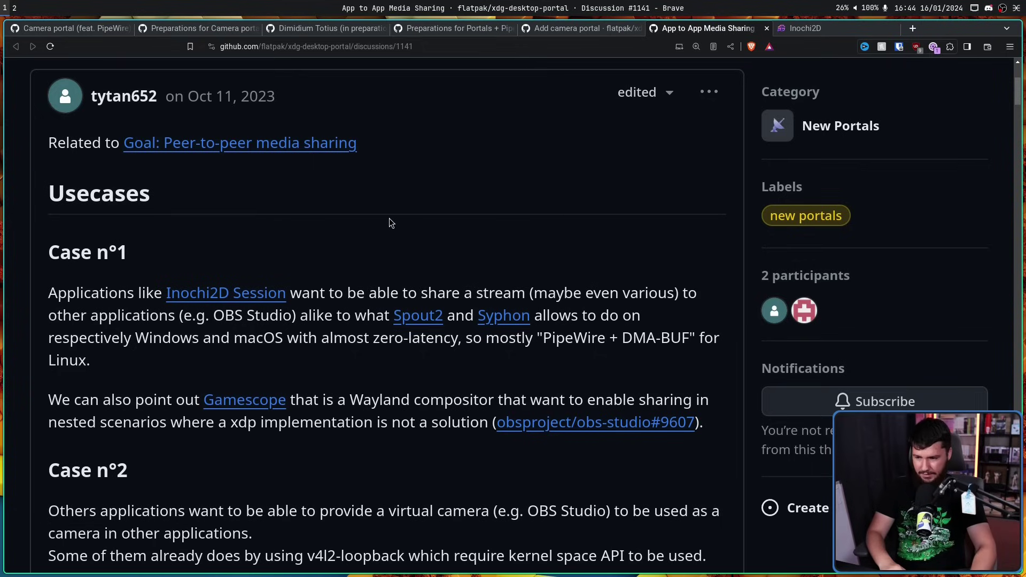
scroll("down", 3)
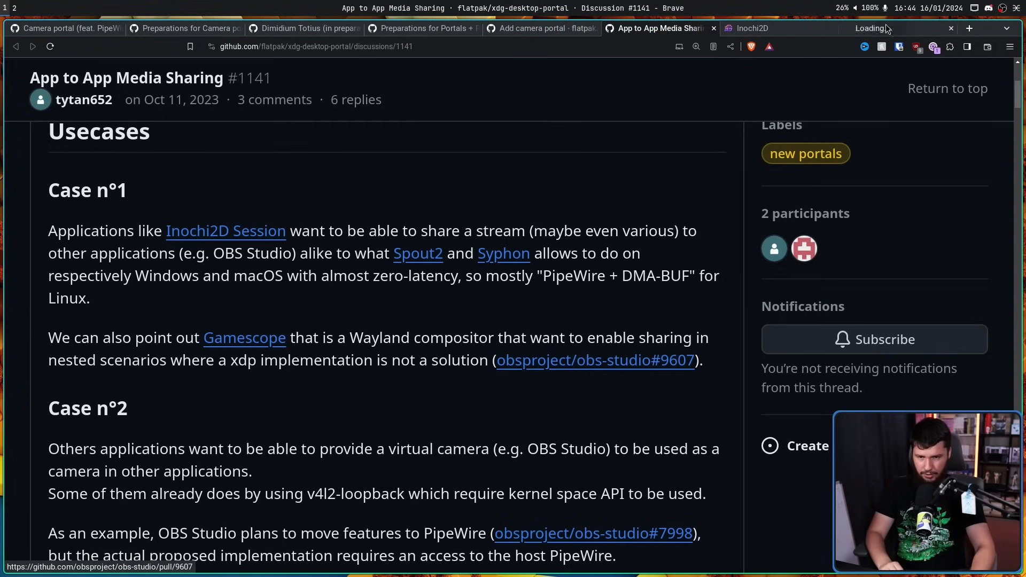
Switch to Joshua-Ashton's Gamescope capture backend PR #9607 and scroll its description
left_click(595, 360)
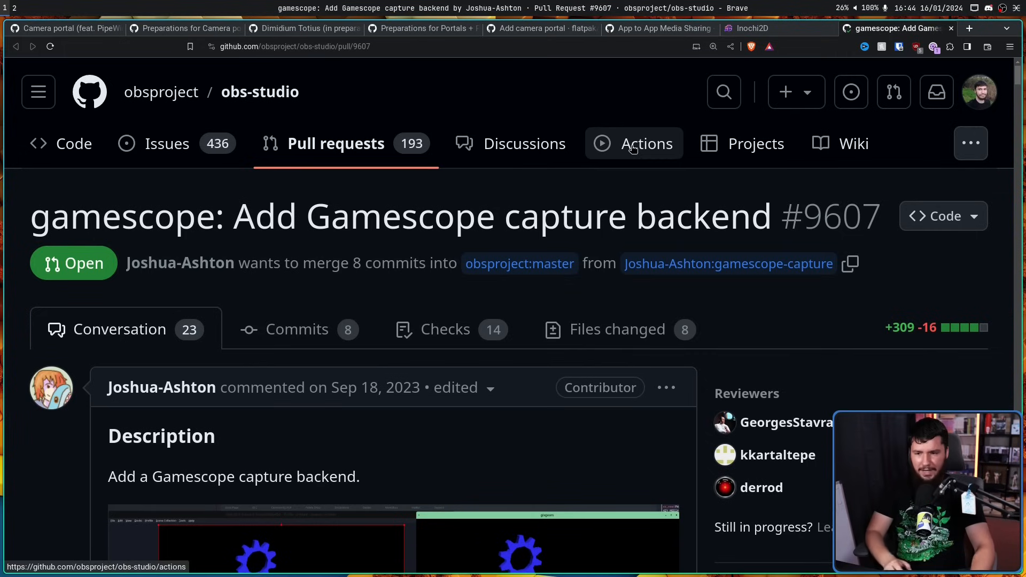
mouse_move(600, 204)
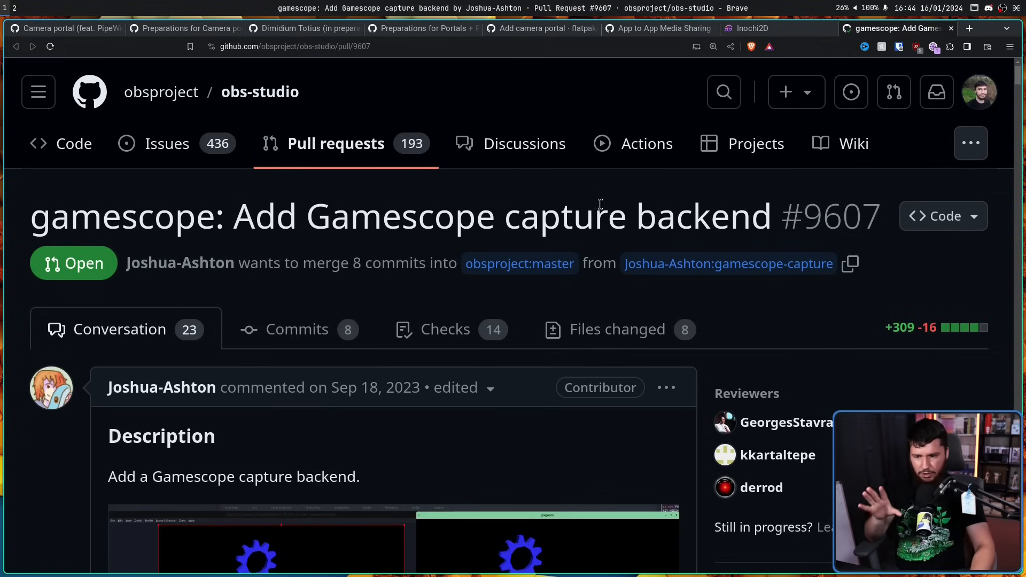
scroll("down", 3)
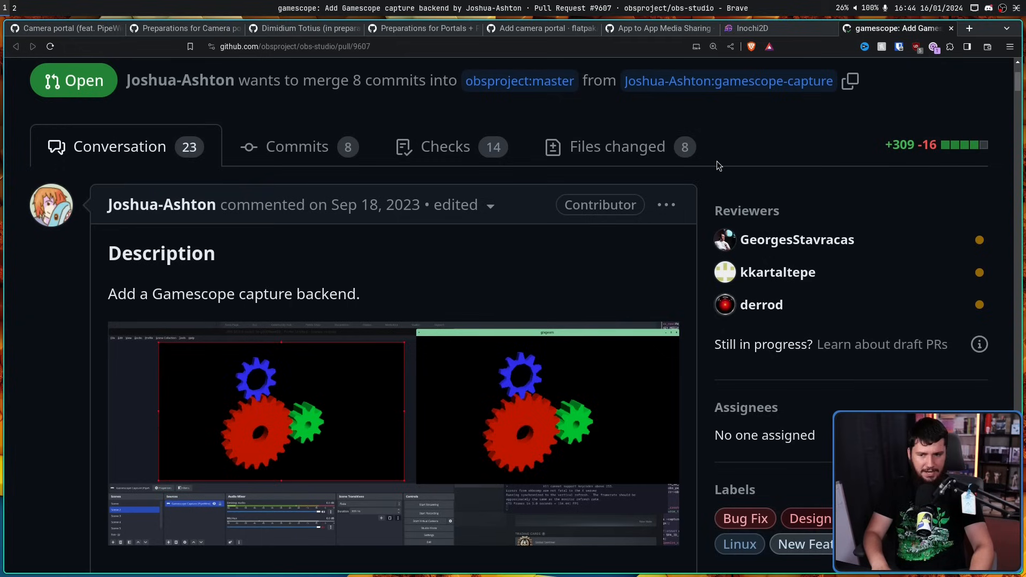
mouse_move(710, 173)
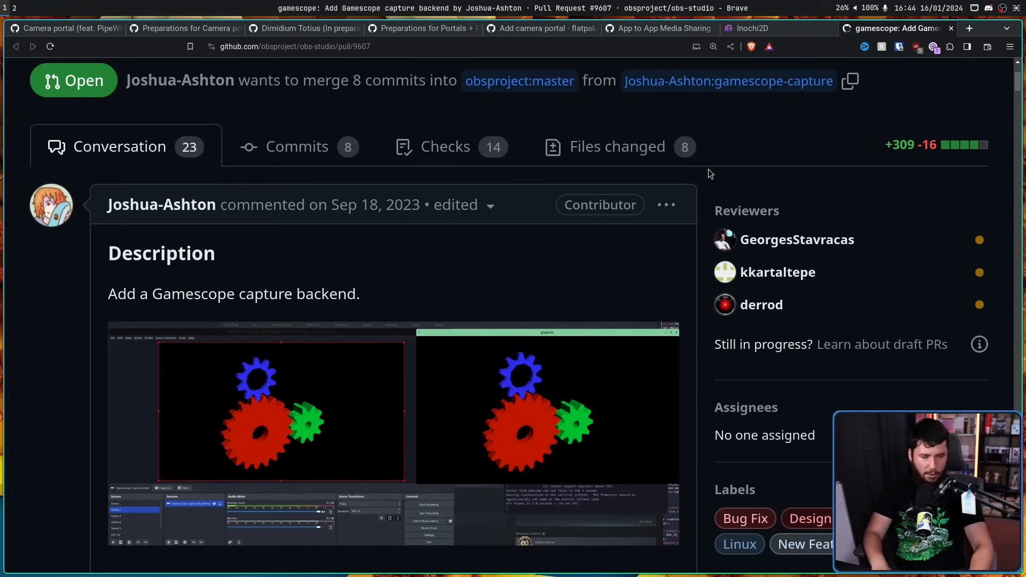
mouse_move(706, 160)
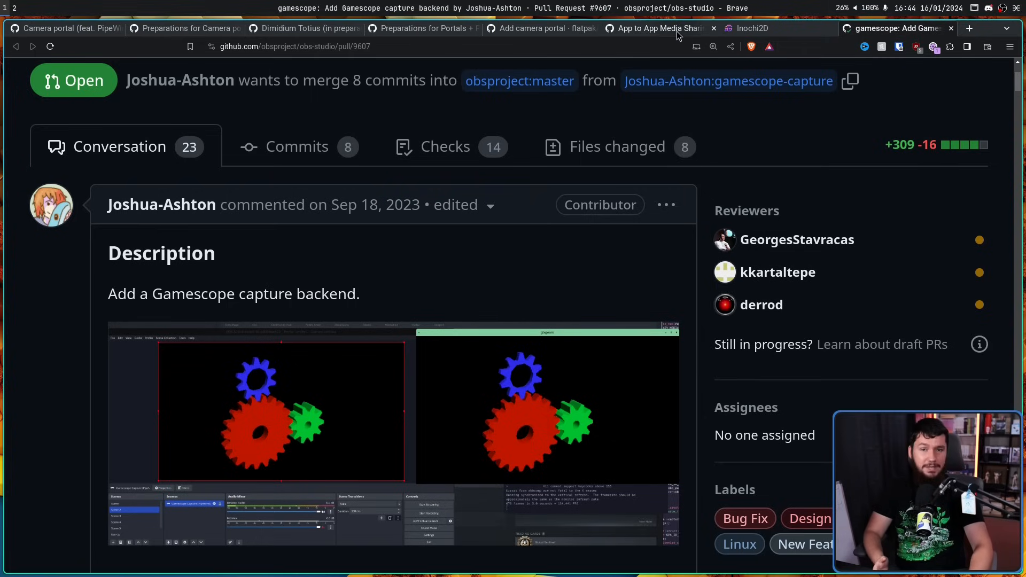
Highlight and read the Case n°2 virtual-camera paragraph, then clear the selection
left_click(662, 28)
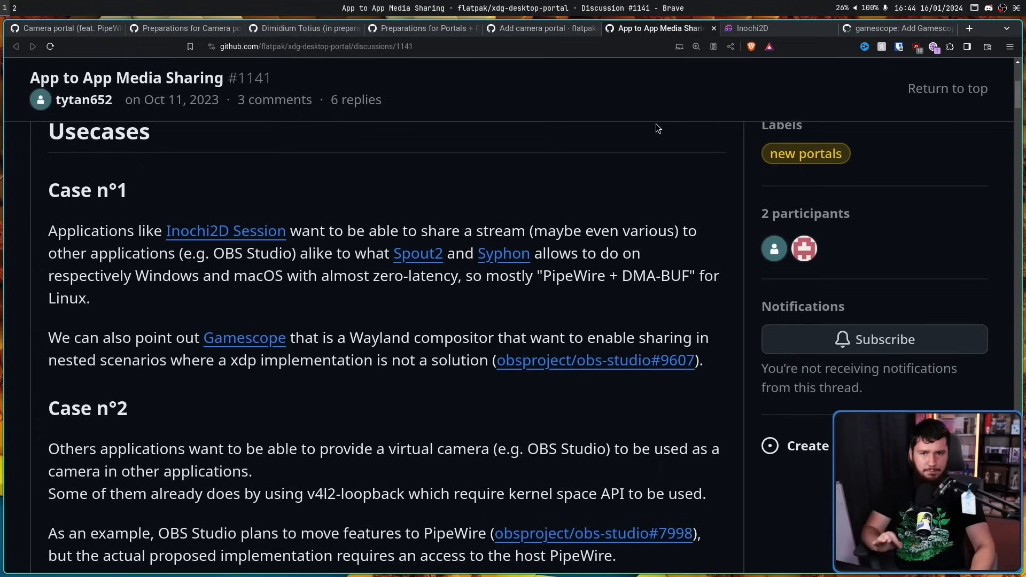
mouse_move(668, 130)
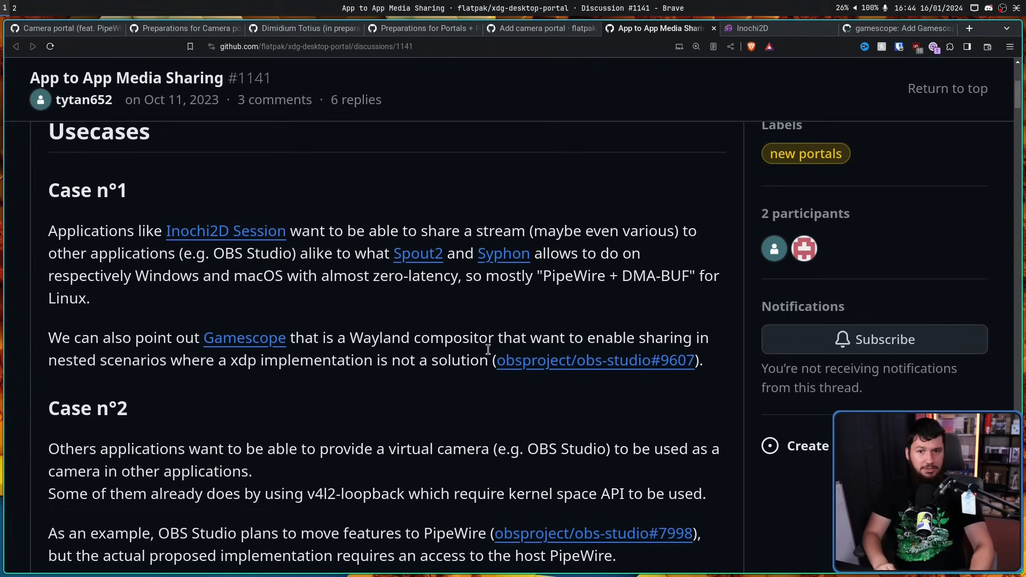
scroll("down", 3)
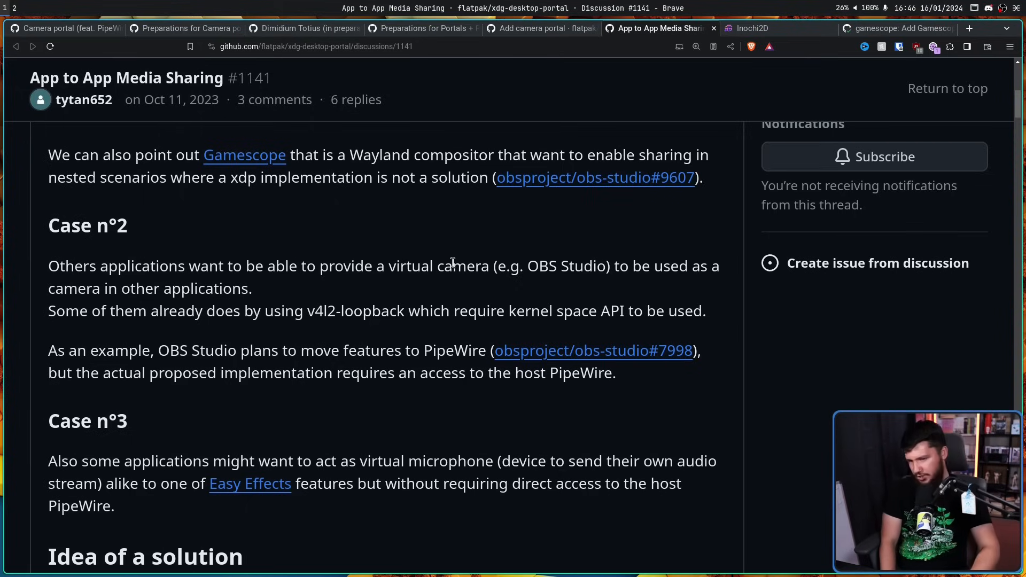
mouse_move(453, 257)
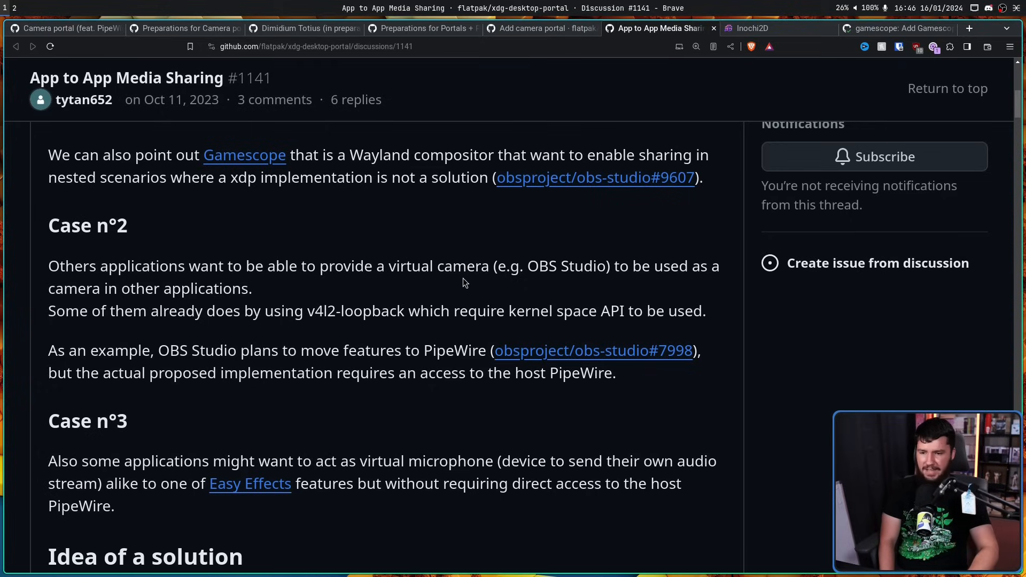
left_click_drag(47, 265, 706, 311)
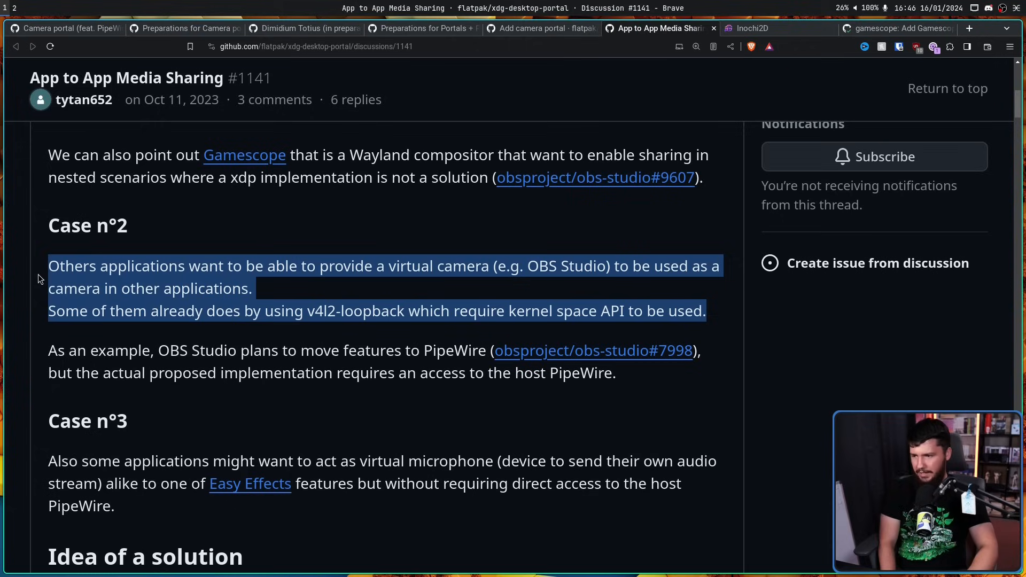
mouse_move(42, 259)
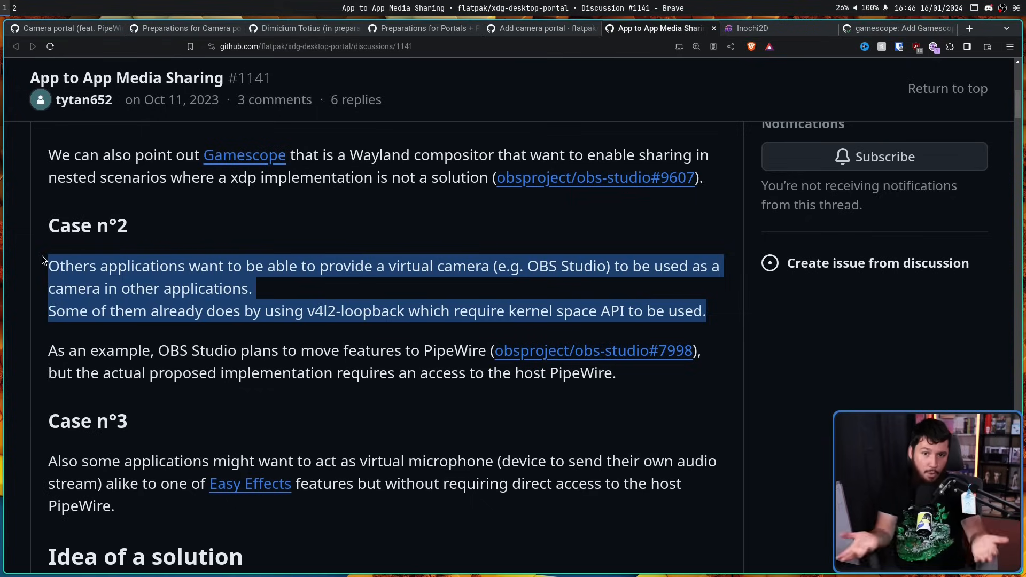
left_click(239, 330)
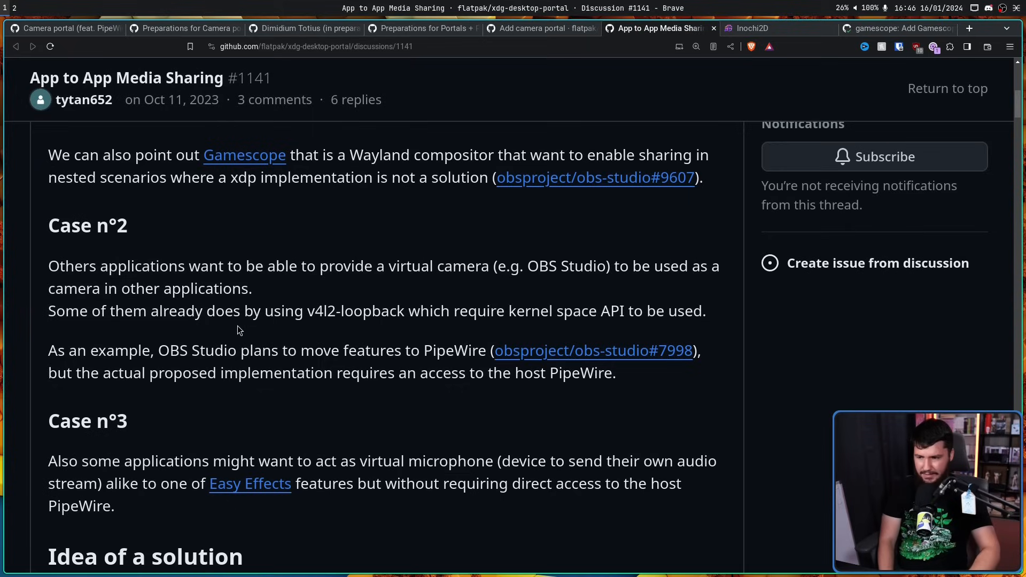
mouse_move(311, 338)
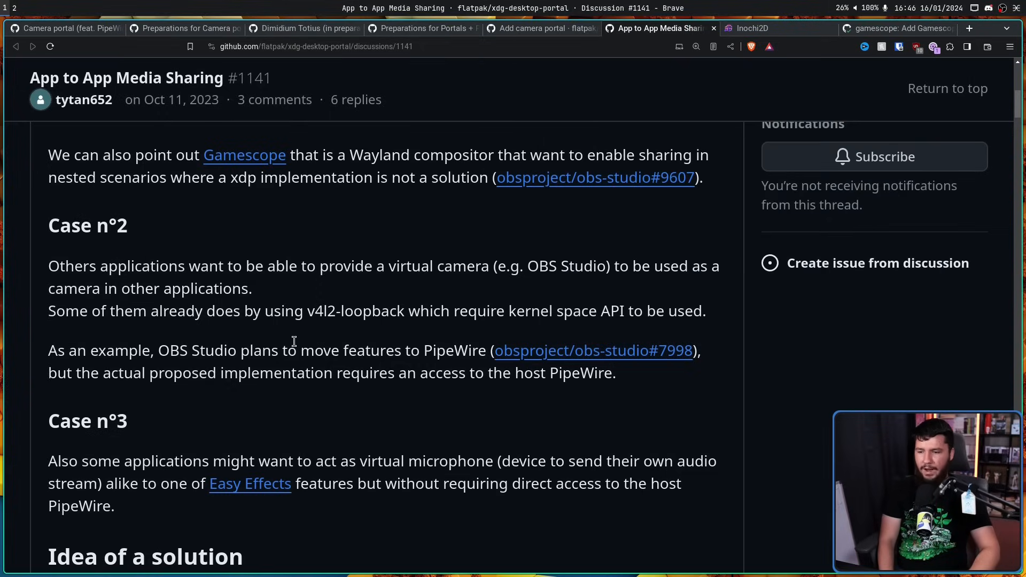
mouse_move(600, 356)
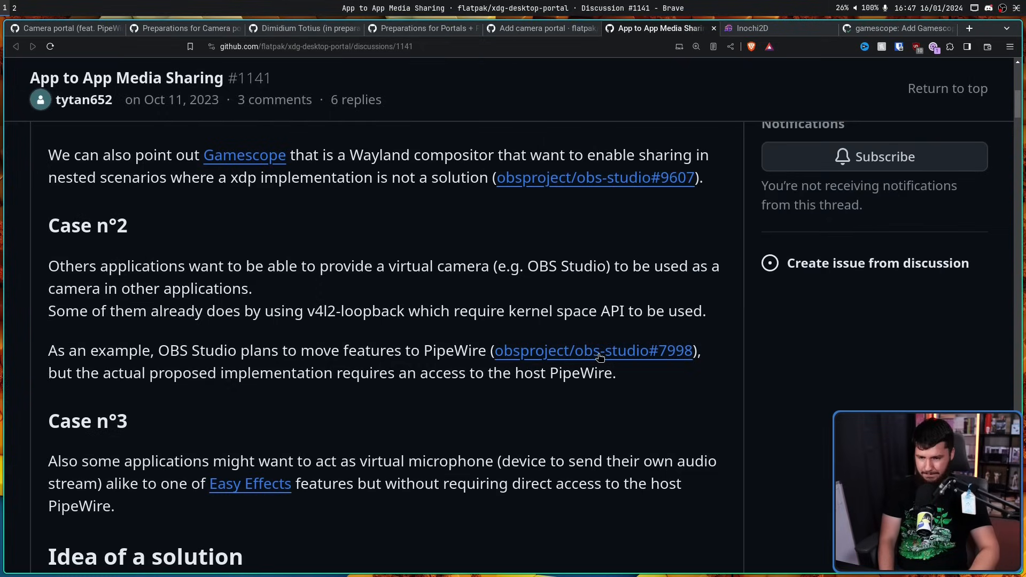
Scroll PipeWire support discussion #7998 to Big features, then return to PR #9607
left_click(593, 351)
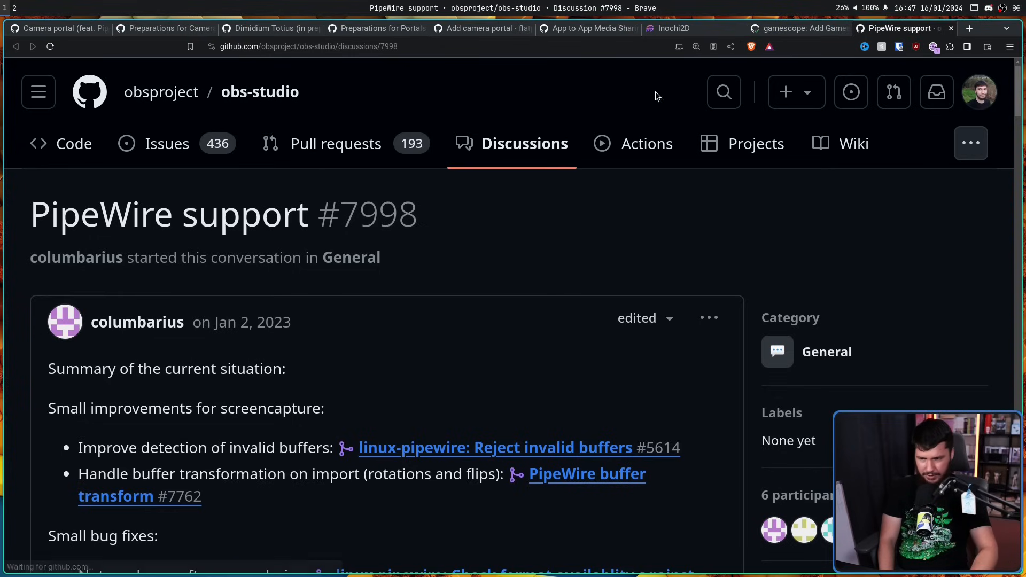
mouse_move(473, 229)
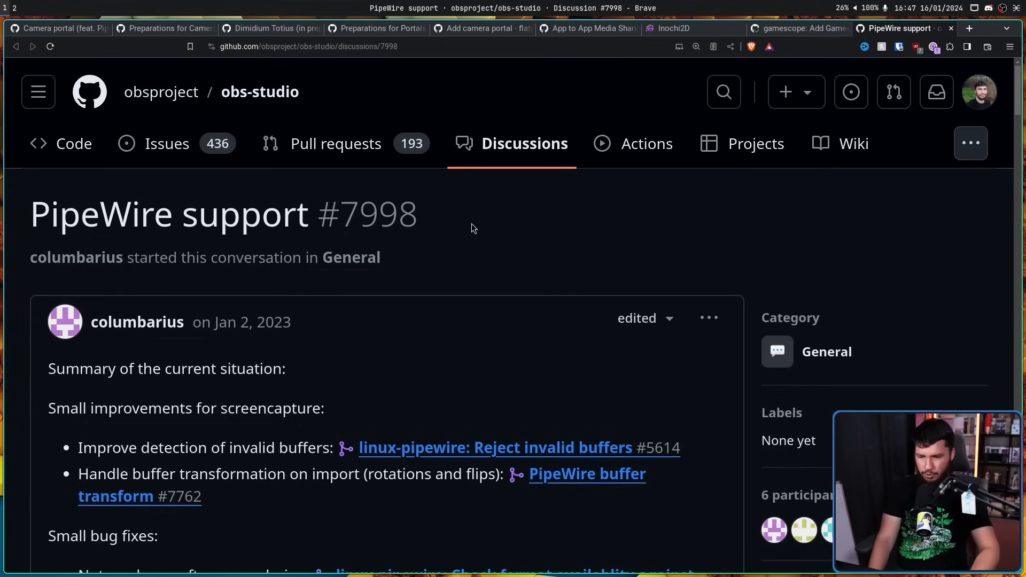
scroll("down", 3)
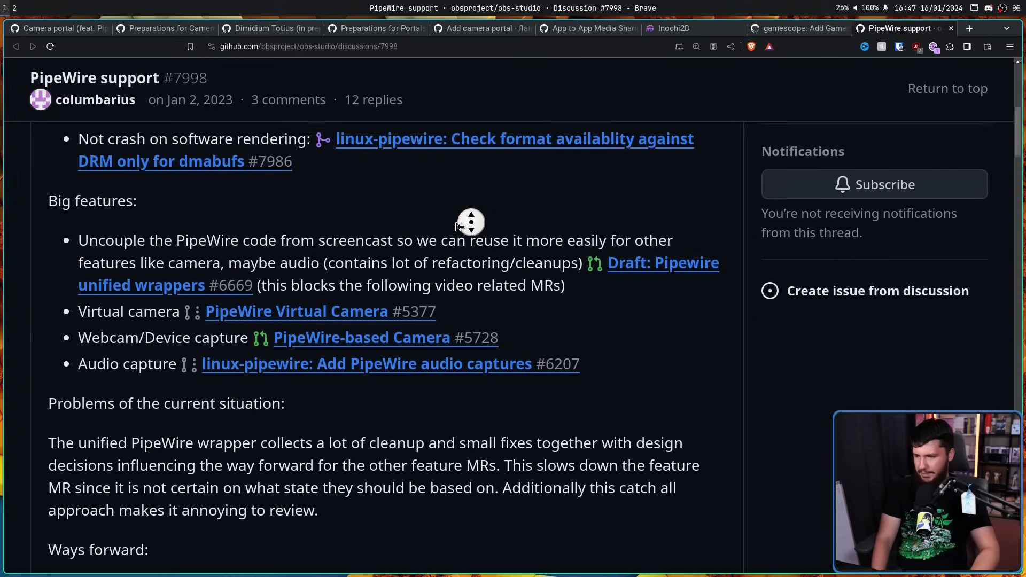
scroll("down", 3)
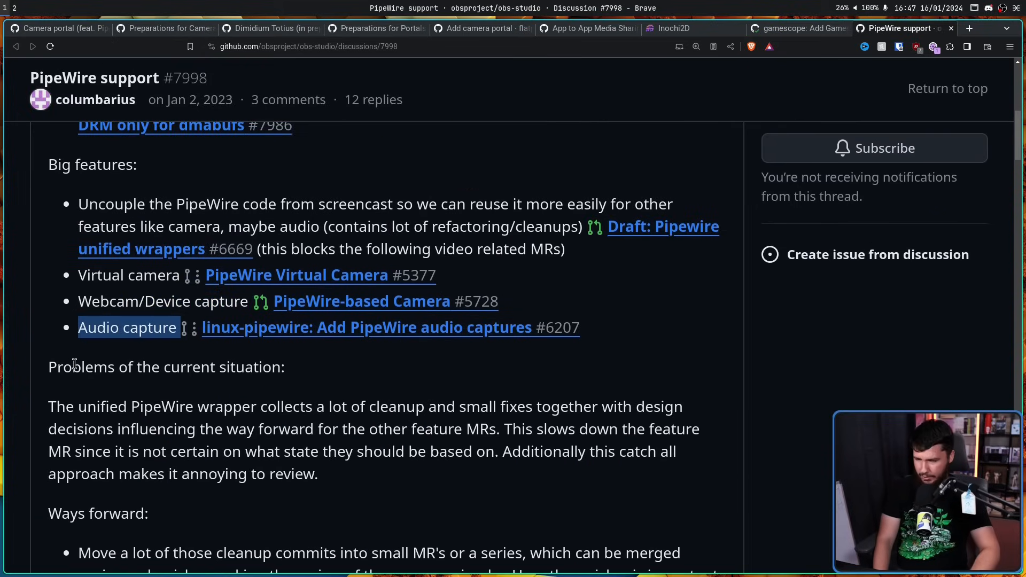
left_click(799, 28)
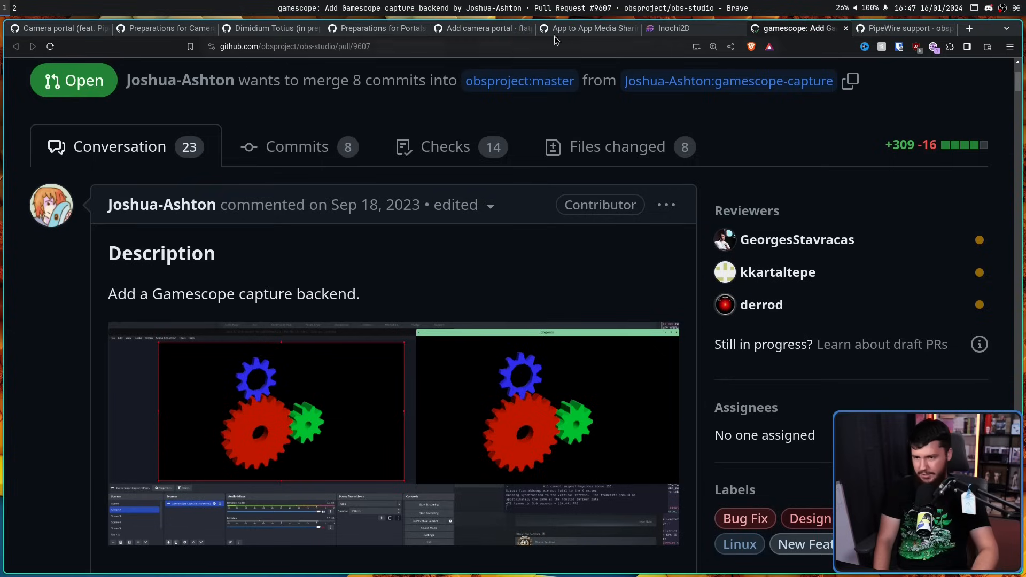
Return to the App to App Media Sharing discussion to read Case n°3 on virtual microphones
left_click(586, 28)
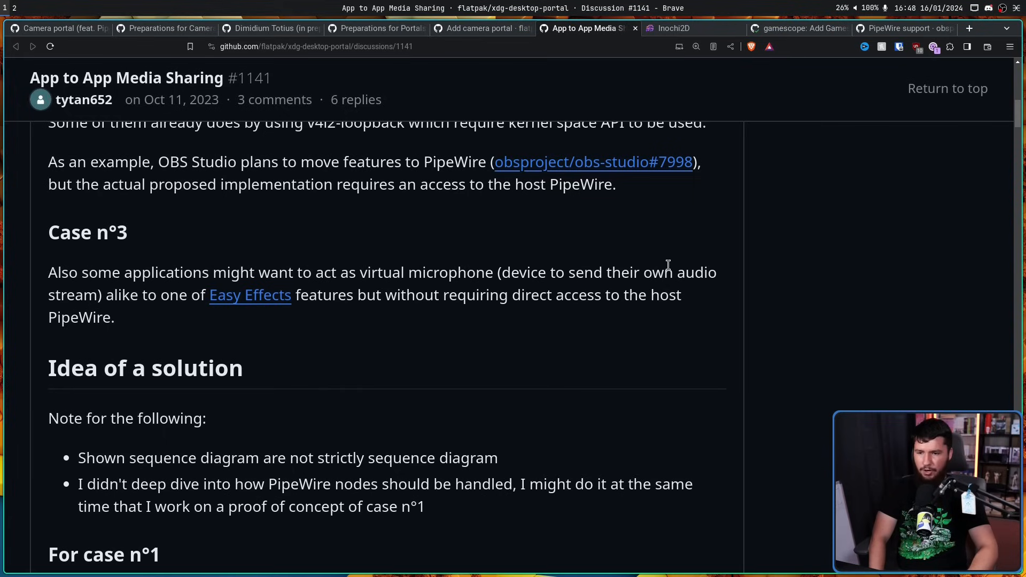
mouse_move(262, 296)
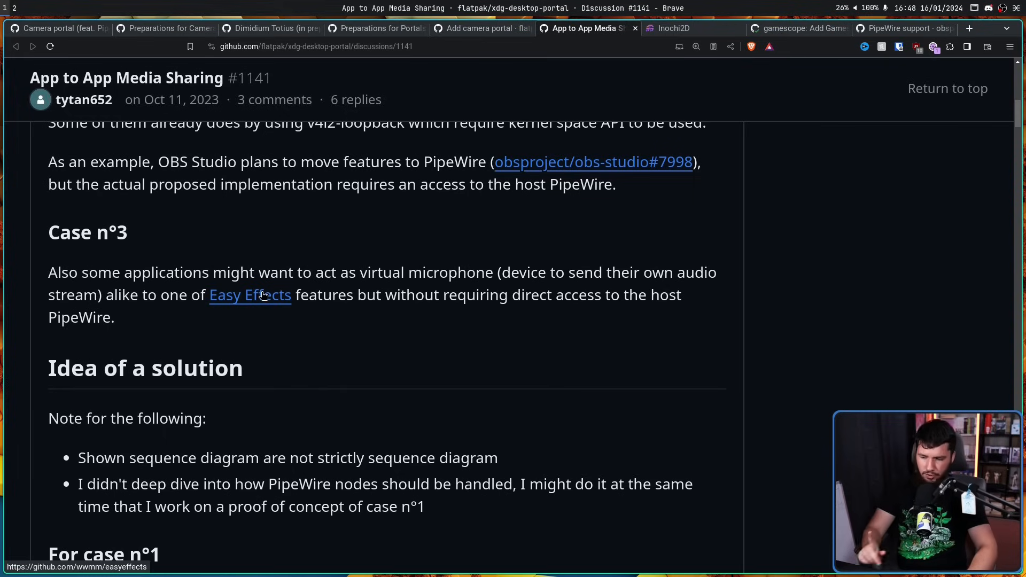
mouse_move(240, 326)
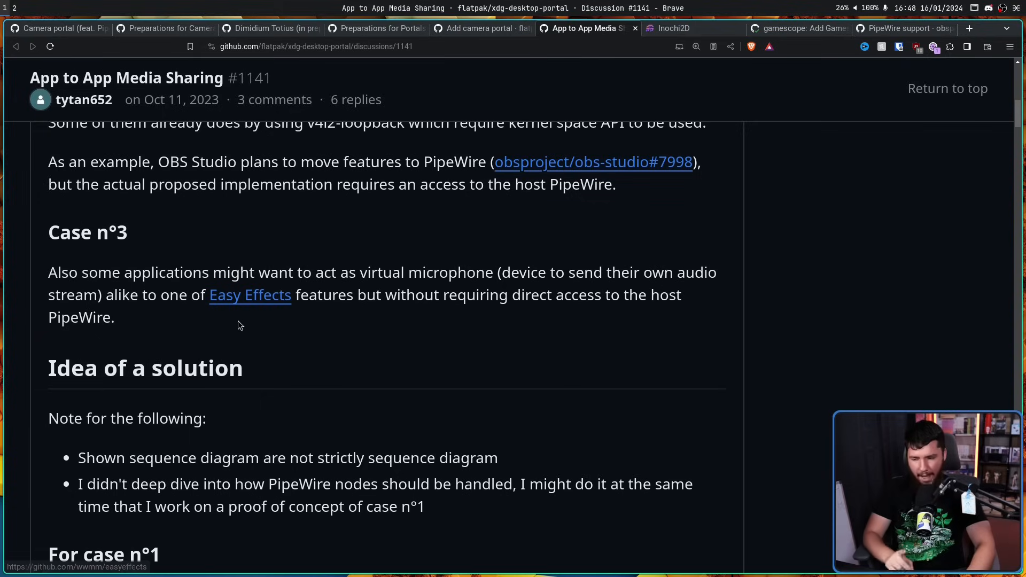
mouse_move(253, 302)
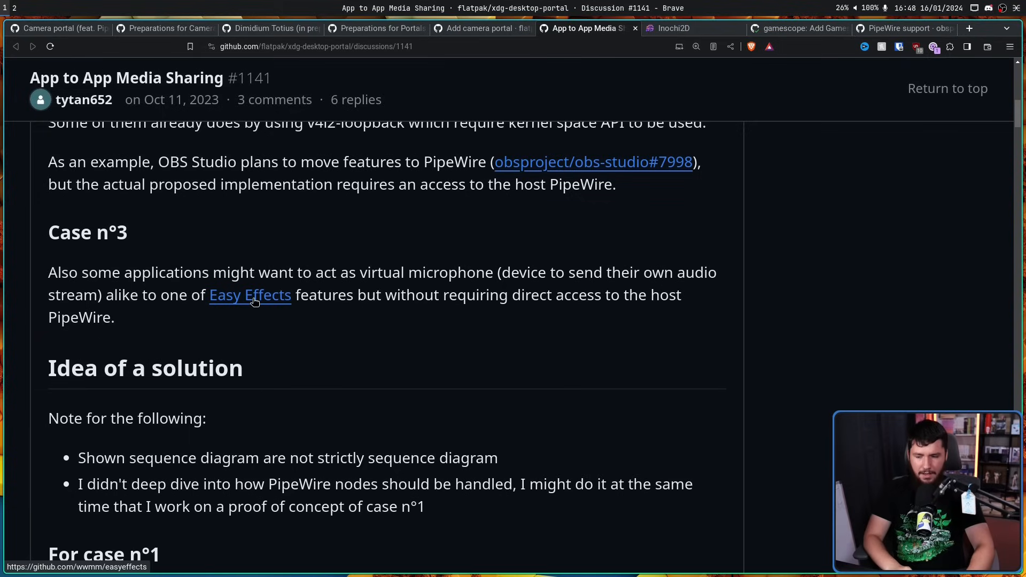
mouse_move(384, 312)
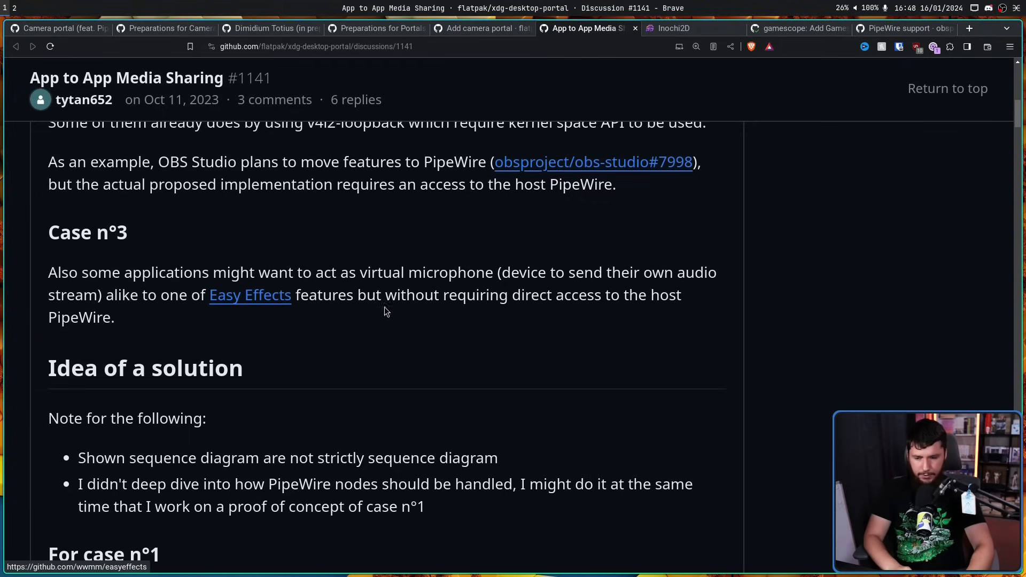